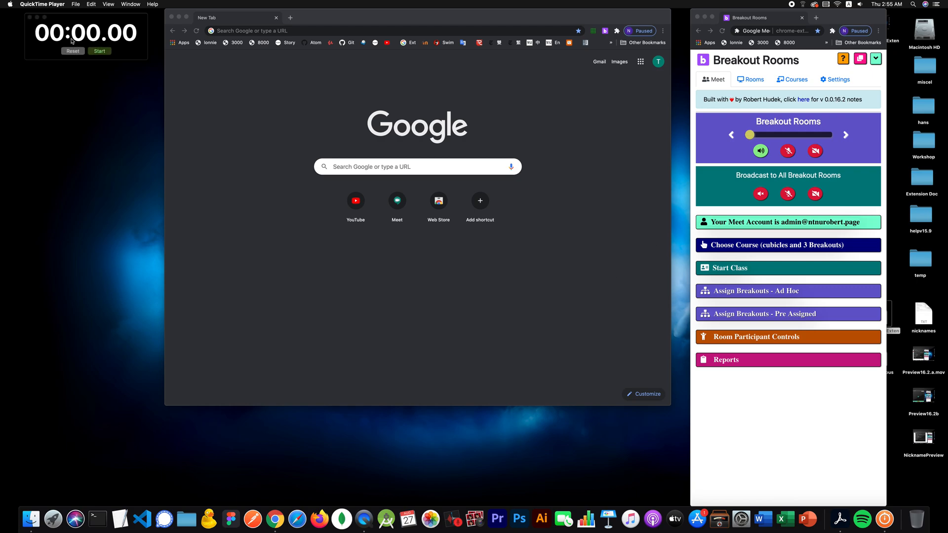
Drag the zeroed Good Stopwatch window down from the desktop's top-left corner
left_click_drag(84, 22, 237, 159)
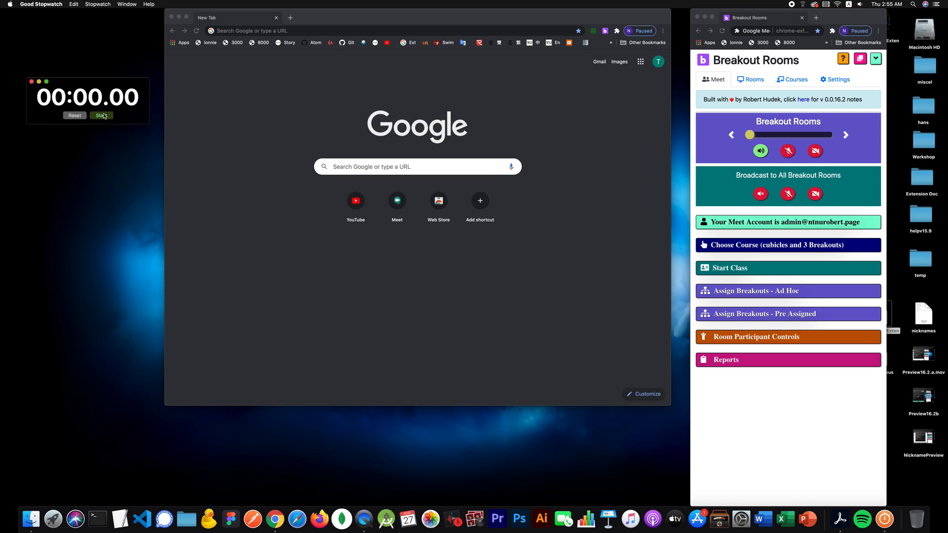
Start the stopwatch, then add and save course 'robotics2' described 'robotics2'
left_click(102, 116)
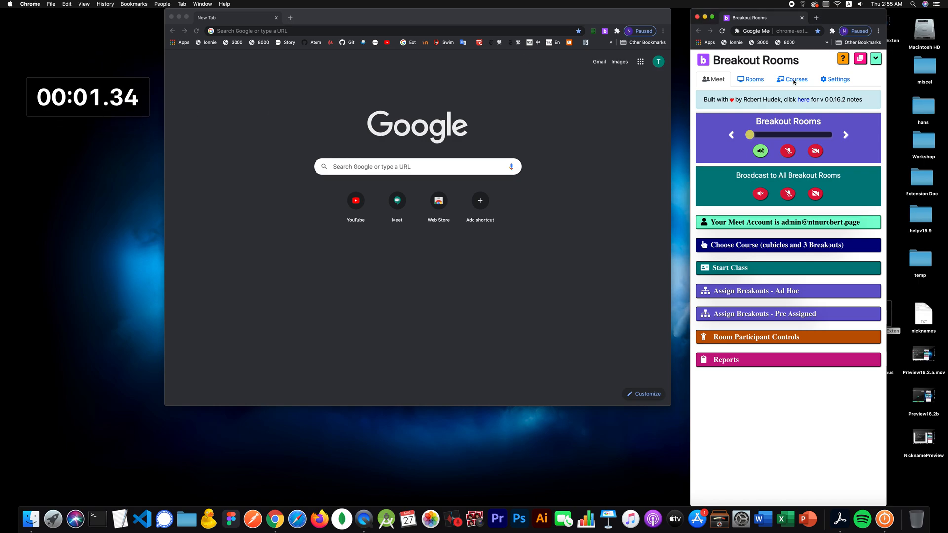
left_click(792, 79)
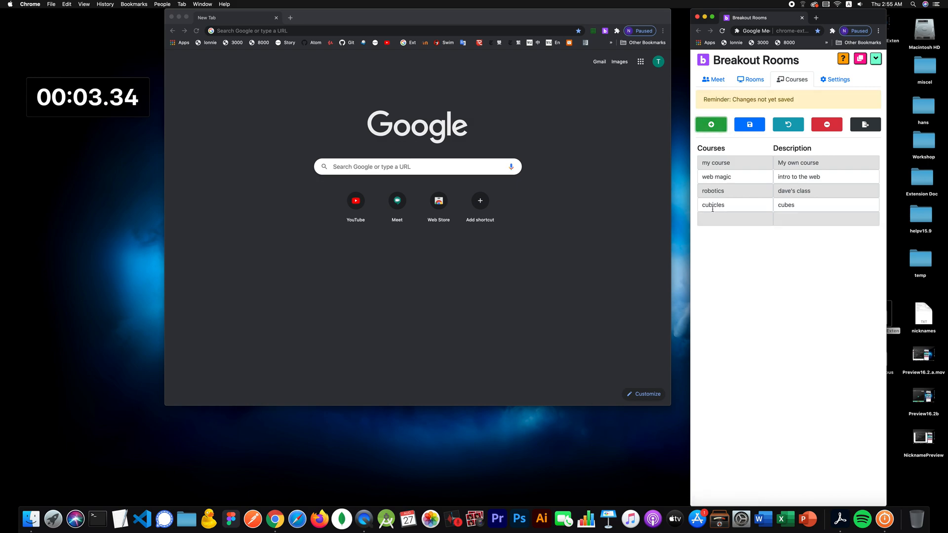
type("rob")
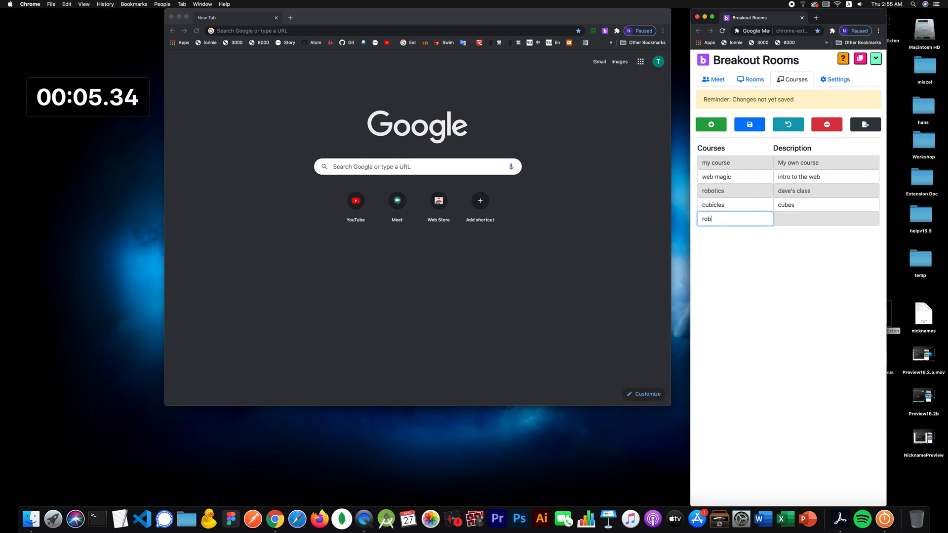
type("otics")
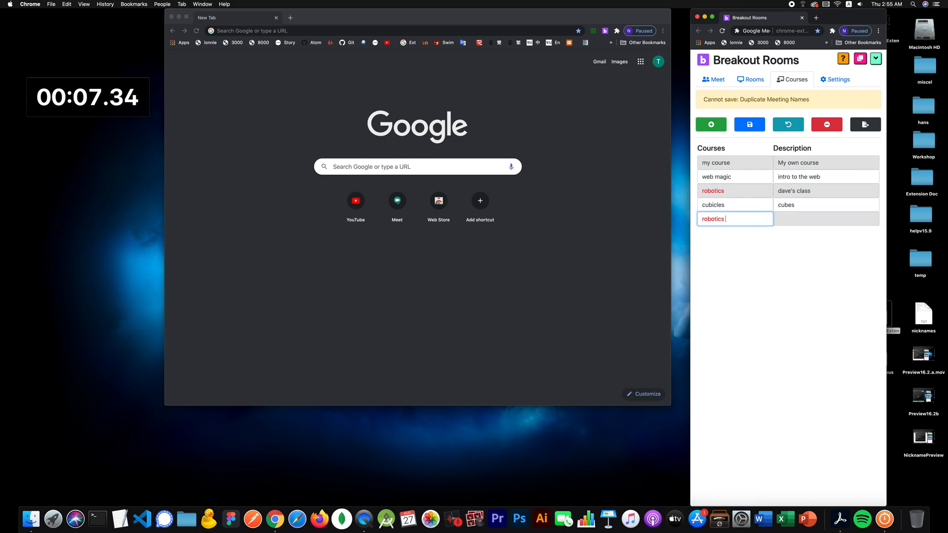
type("robotics2")
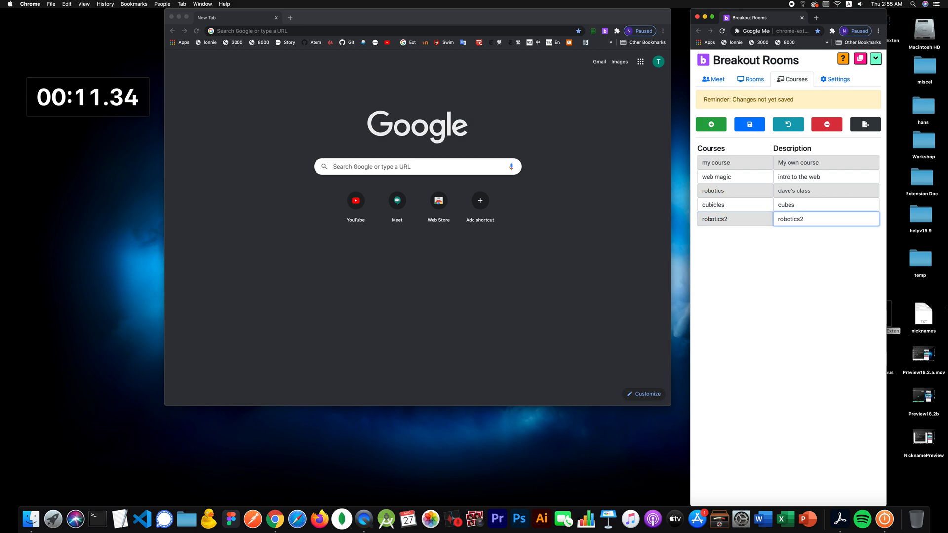
left_click(749, 124)
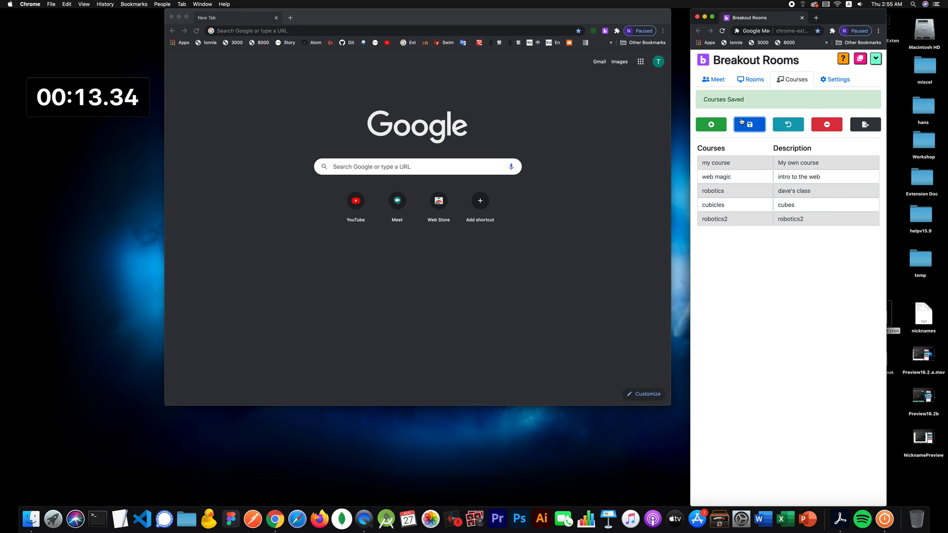
Pick robotics2, add rooms Main, 1, 2 and 3, and save to generate links
left_click(751, 79)
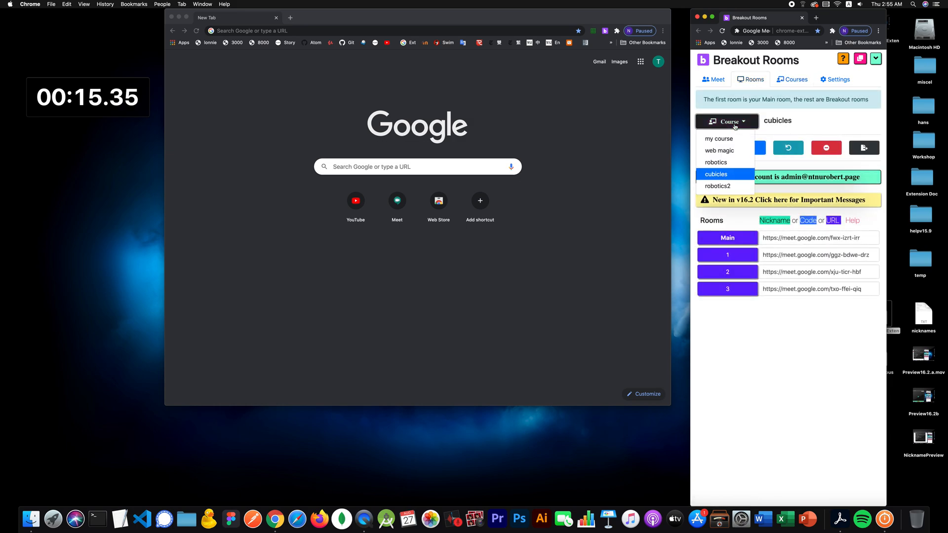
left_click(718, 186)
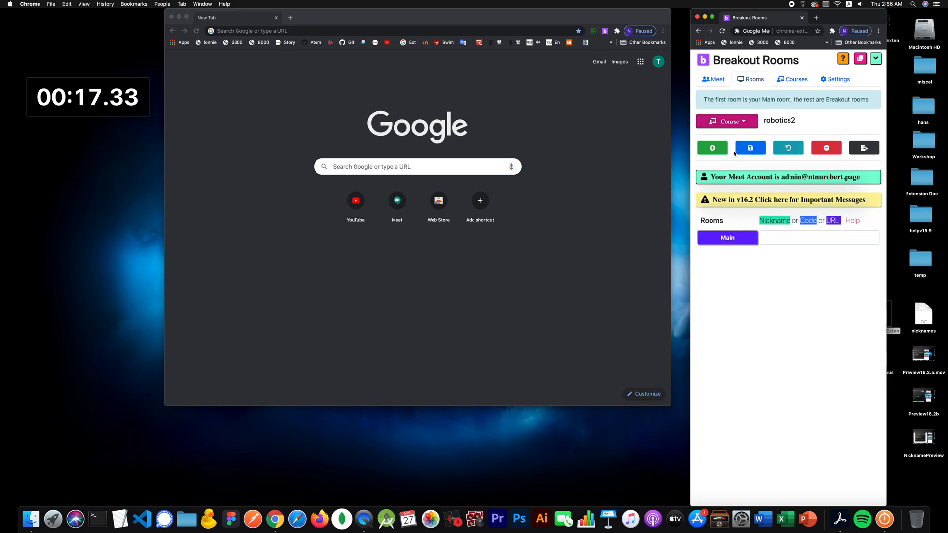
left_click(711, 147)
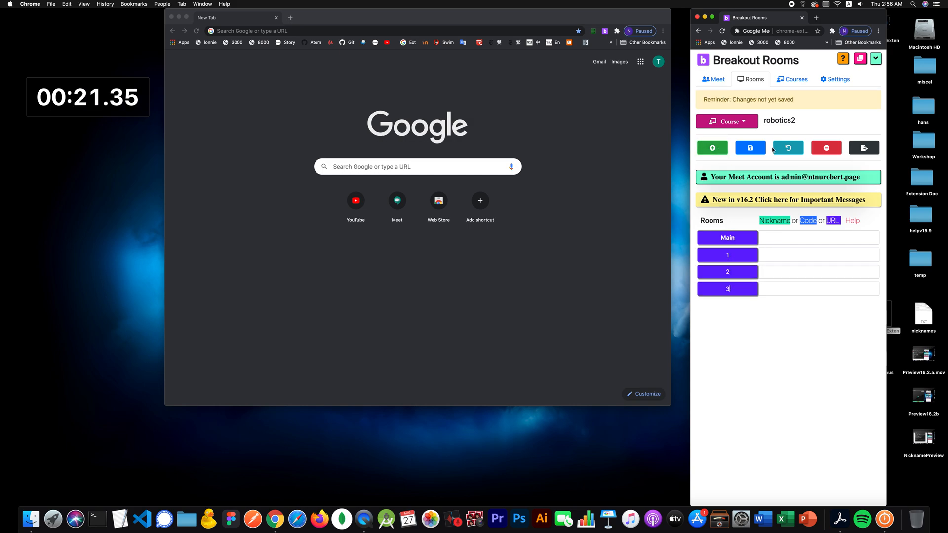
left_click(751, 148)
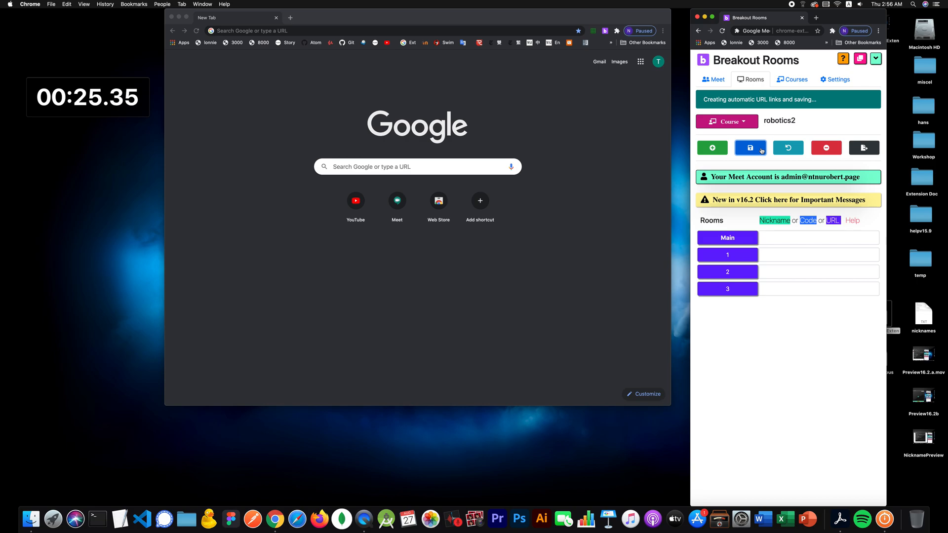
left_click(750, 147)
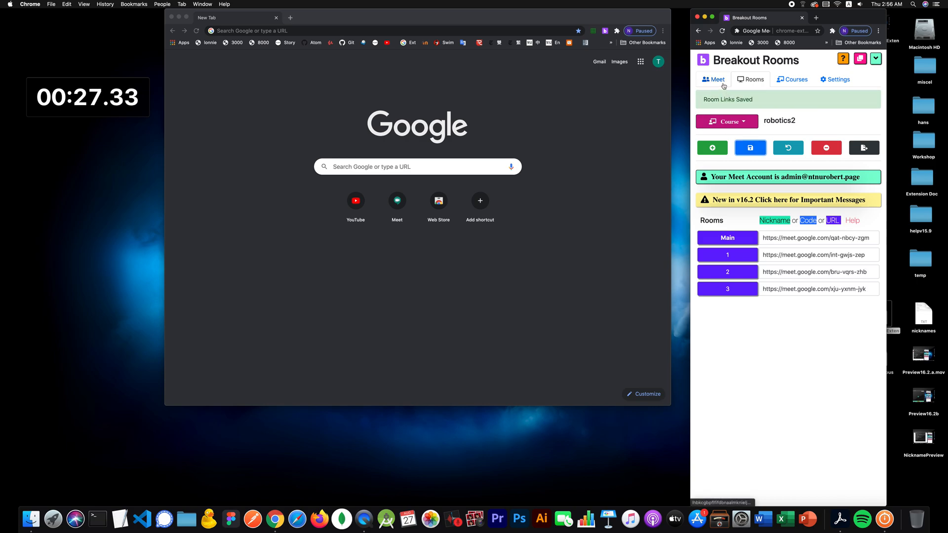
Open and join the Main and rooms 1–3 meetings as four tiled Meet windows
left_click(713, 79)
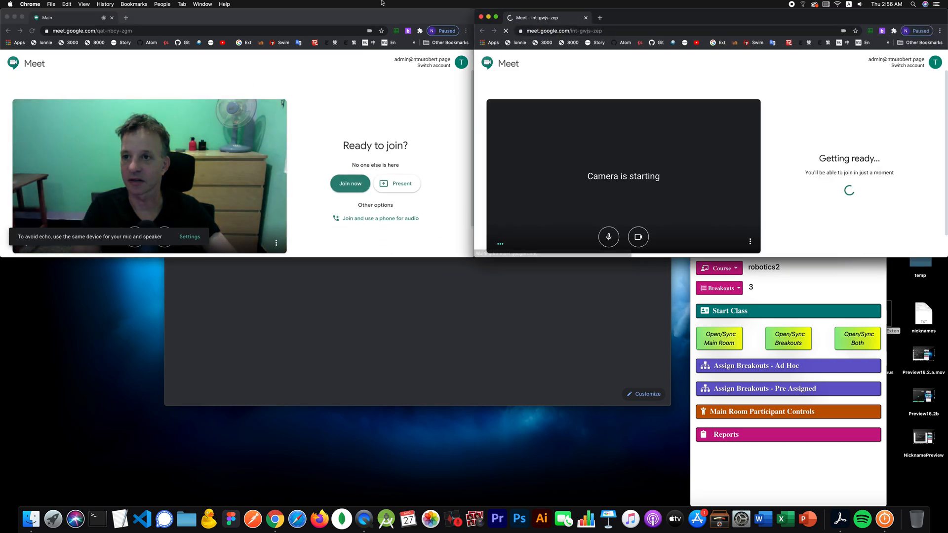
left_click(202, 4)
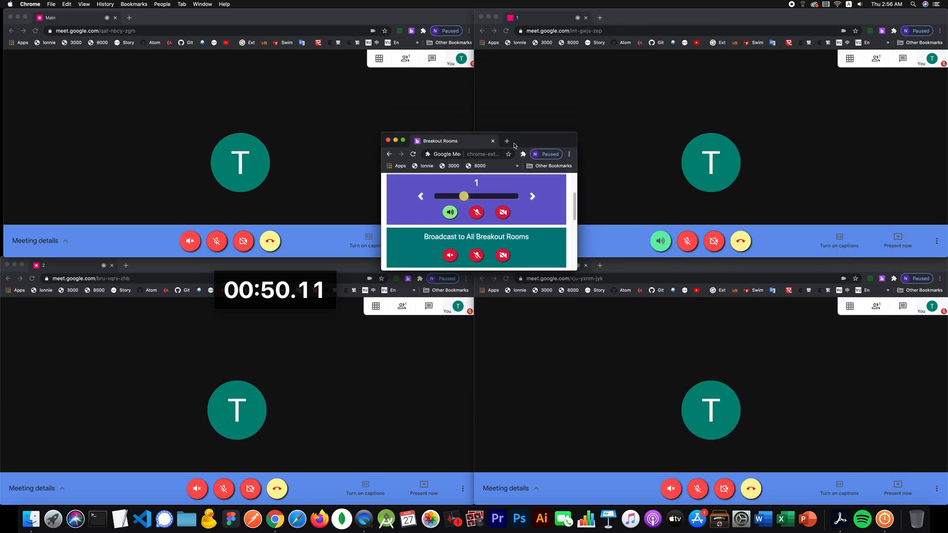
Bring the panel forward, expand Assign Breakouts - Ad Hoc, and confirm assignments
left_click(531, 196)
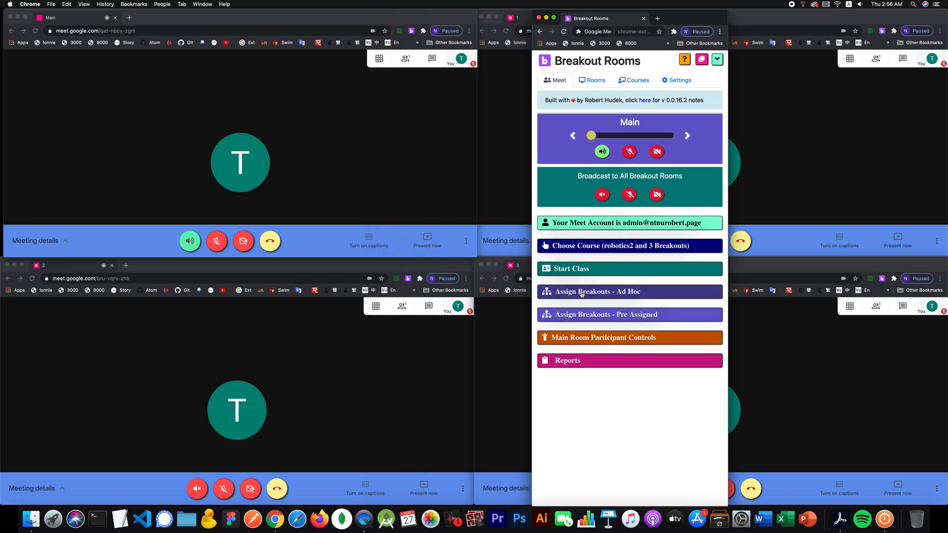
left_click(629, 291)
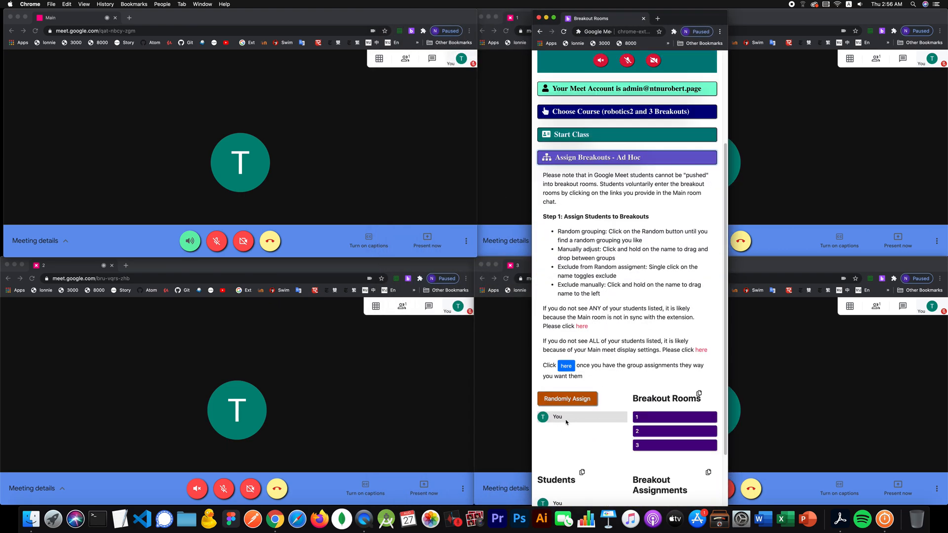
mouse_move(730, 436)
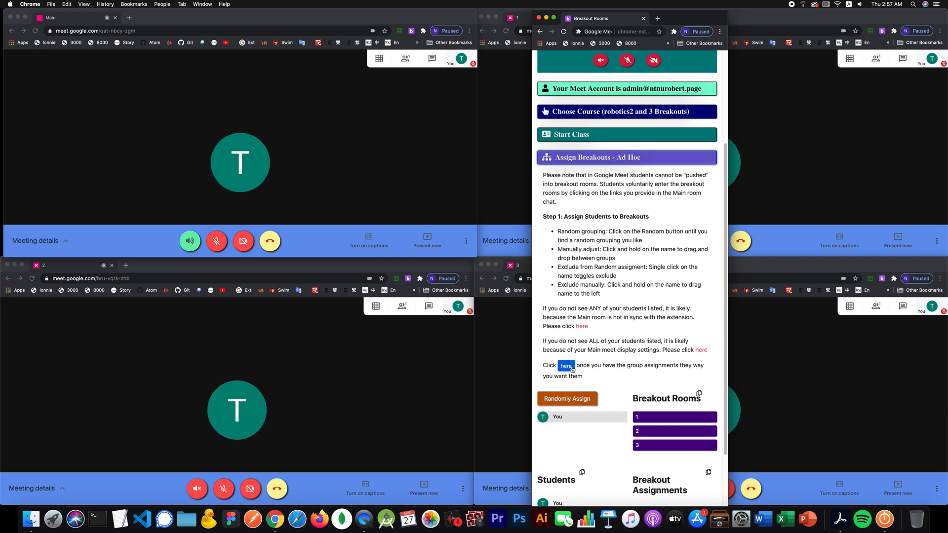
left_click(565, 367)
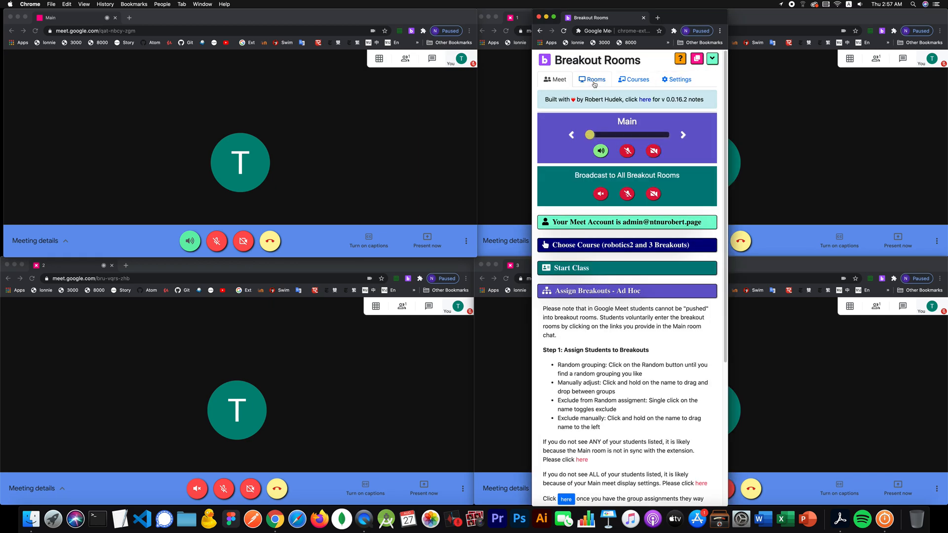
Switch over to Good Stopwatch and resume timing
left_click(592, 79)
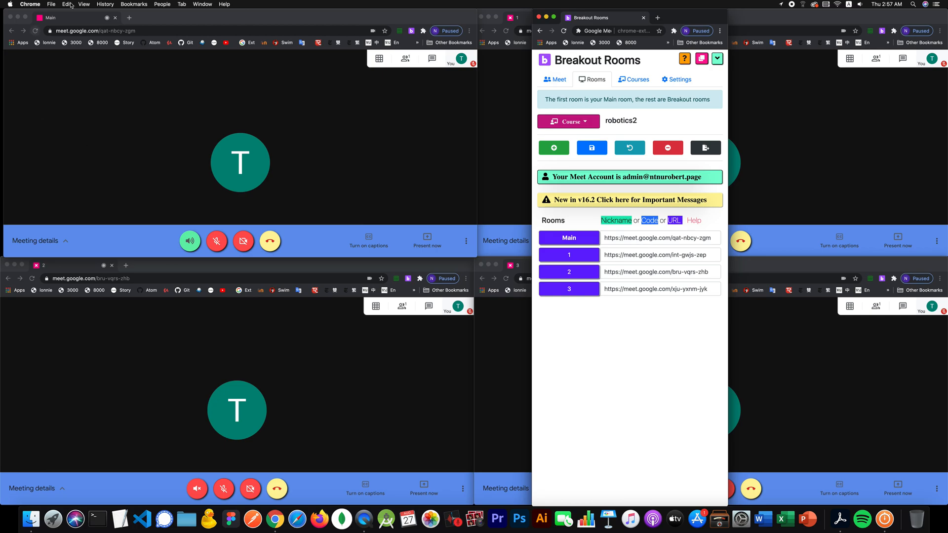
left_click(202, 5)
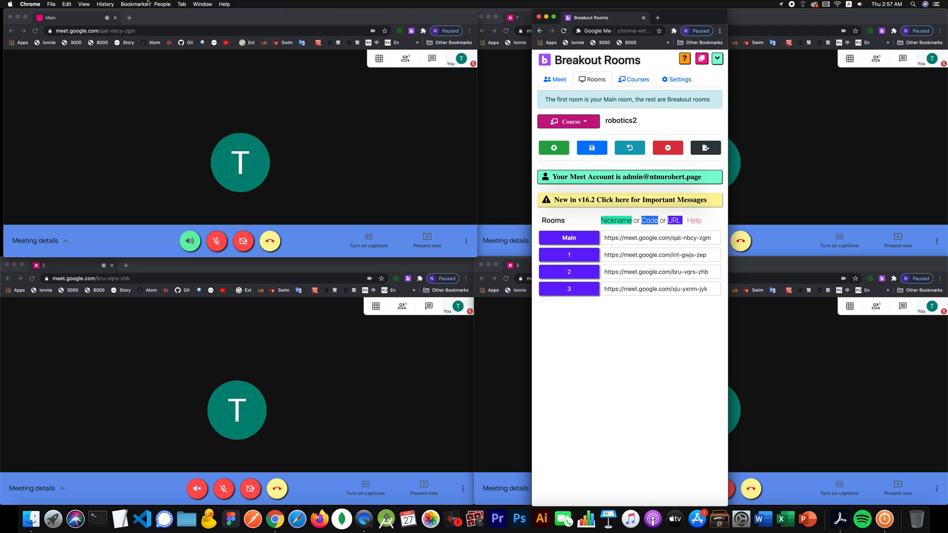
key("cmd+tab")
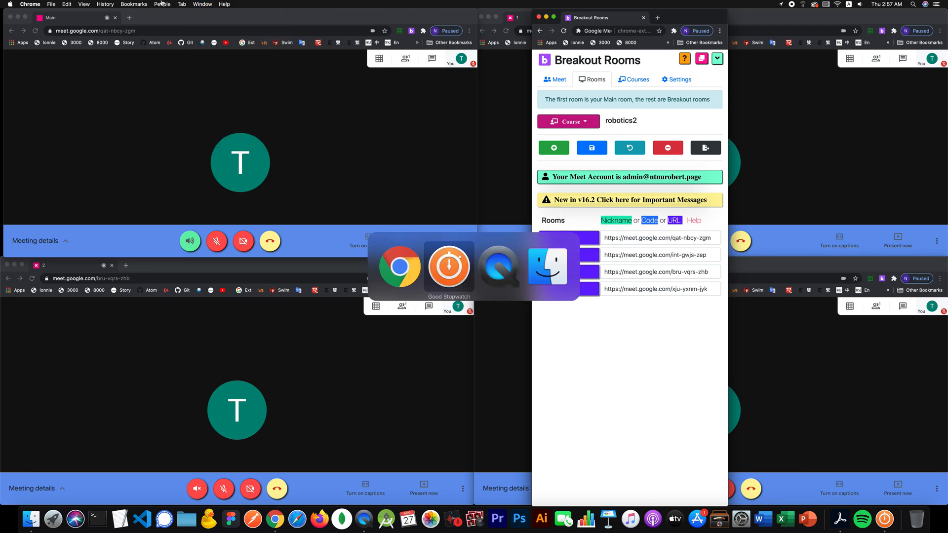
left_click(448, 266)
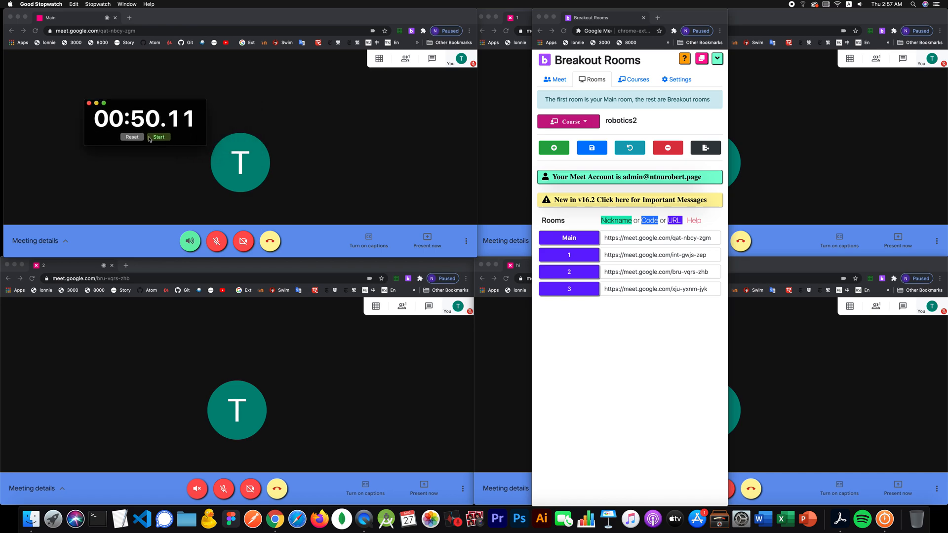
left_click(132, 137)
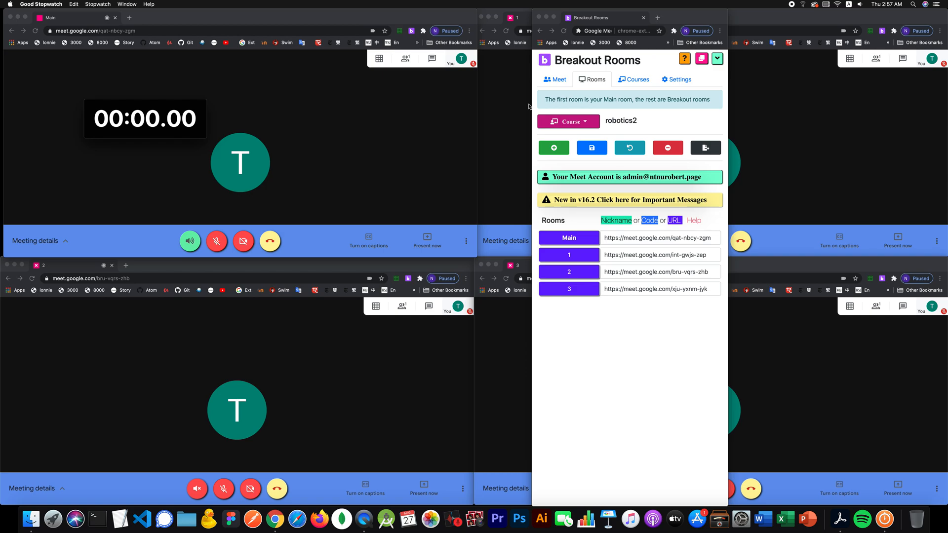
mouse_move(636, 243)
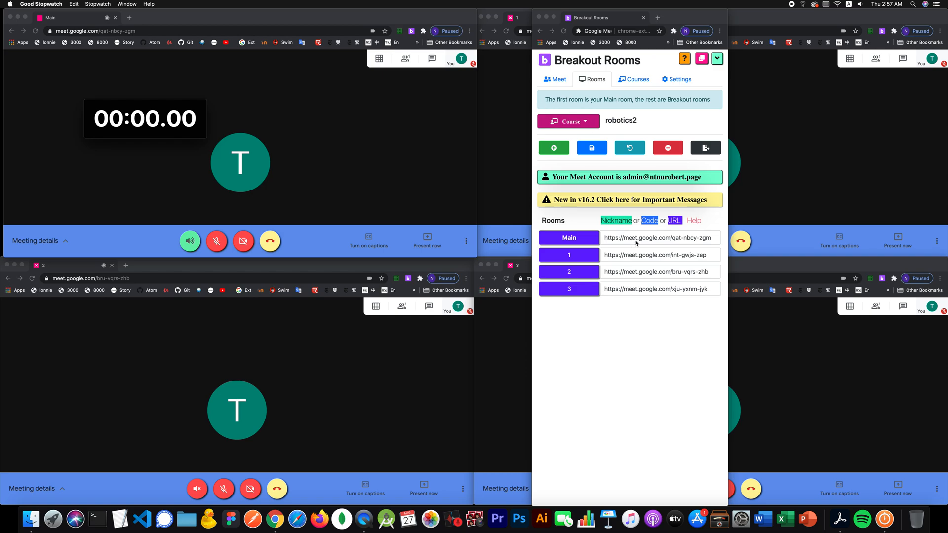
Remove rooms 1, 2 and 3 and save the Main-only room list
left_click(659, 238)
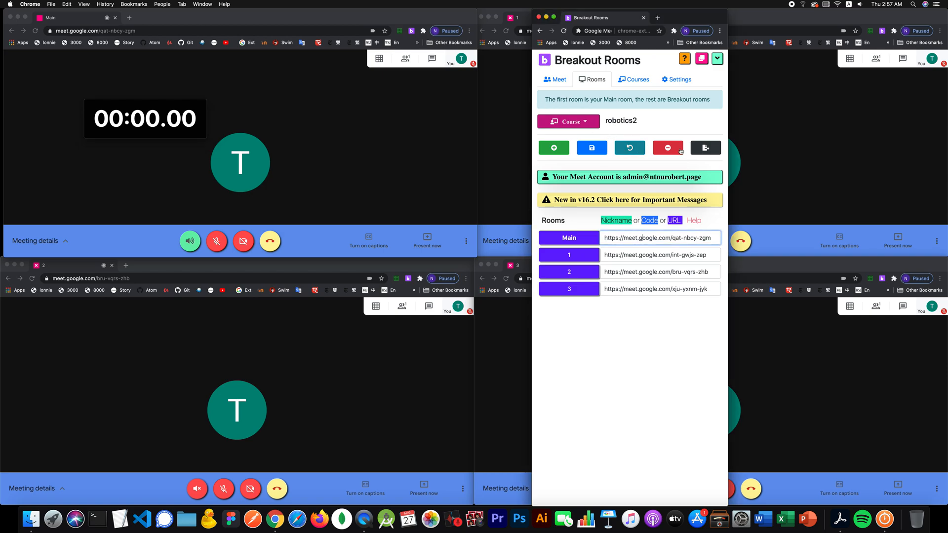
left_click(668, 148)
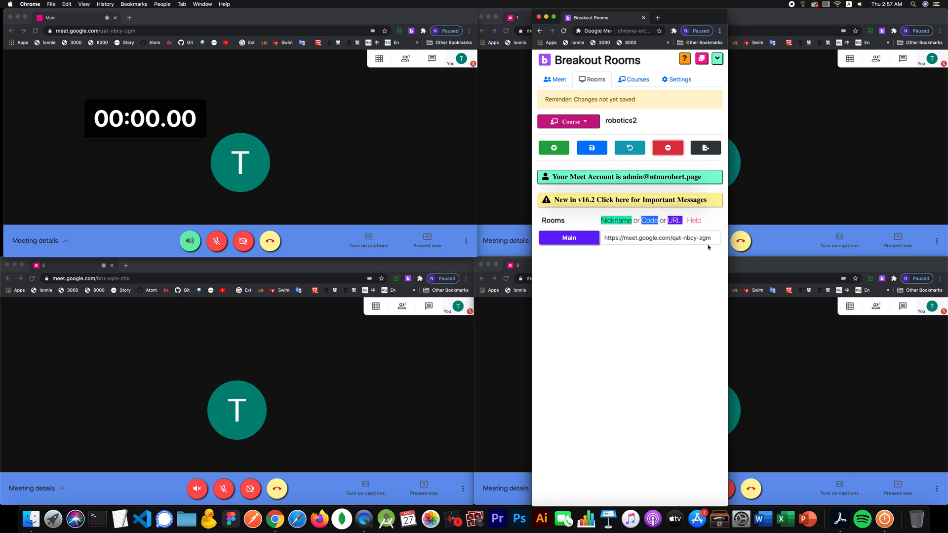
left_click(658, 238)
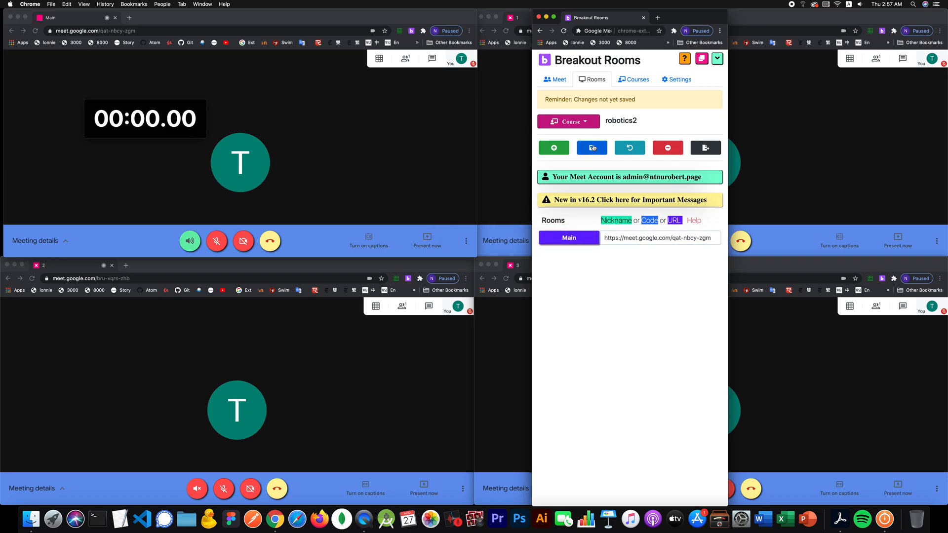
left_click(592, 148)
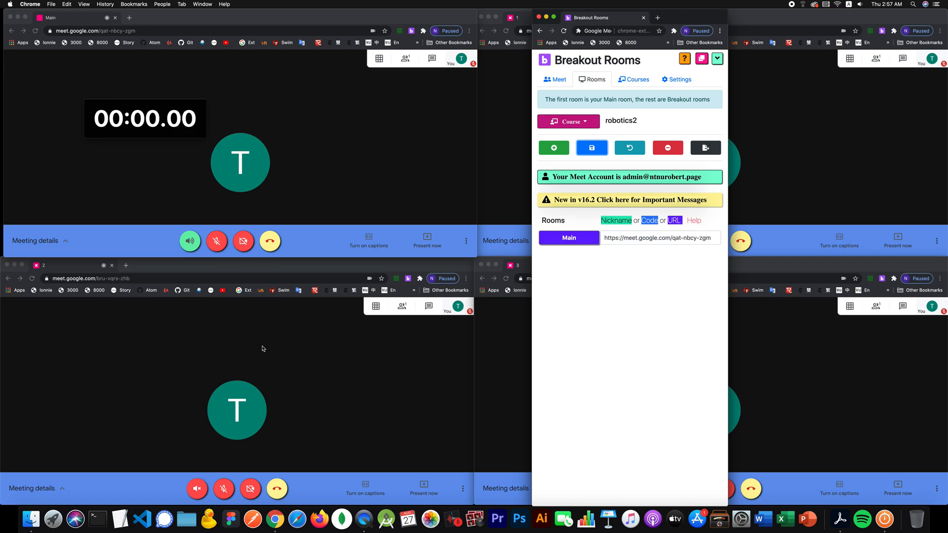
mouse_move(360, 385)
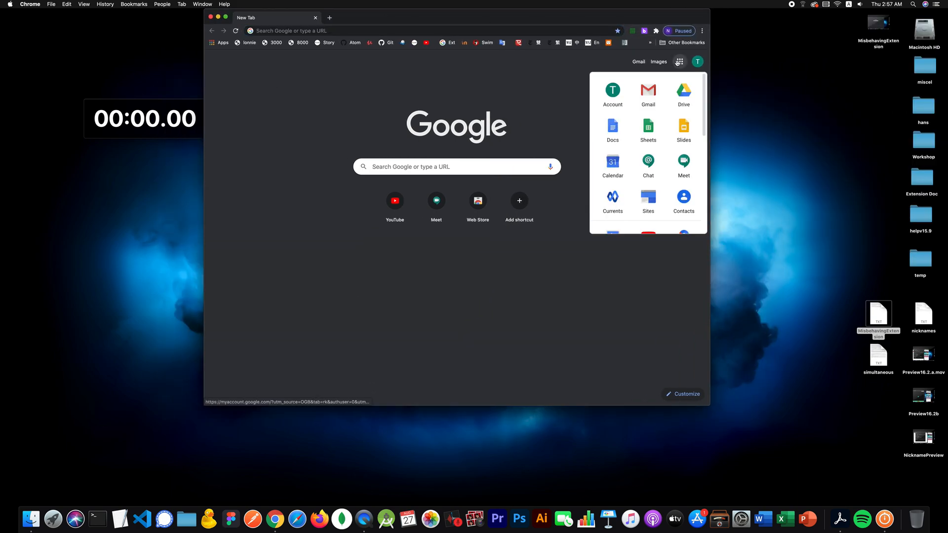
Scroll the Google apps grid and launch Classroom
scroll("down", 3)
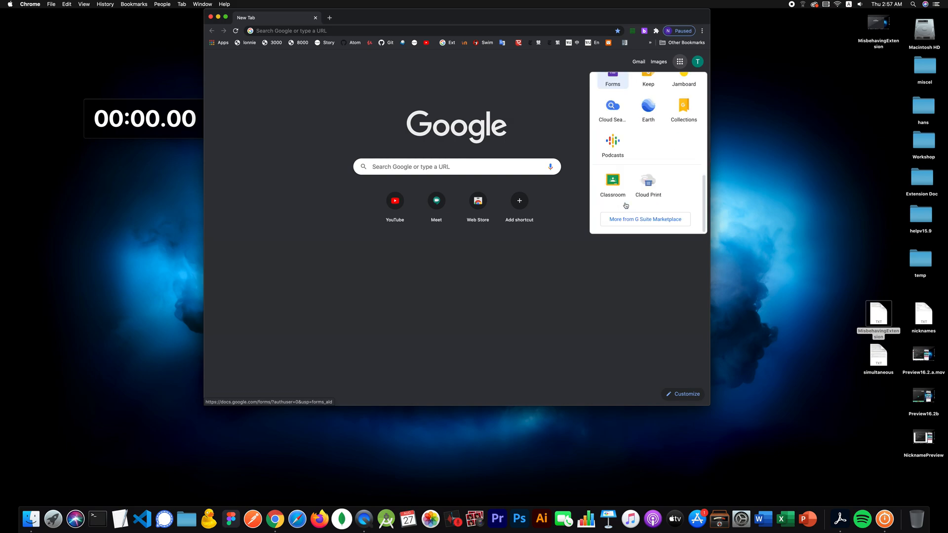
left_click(611, 183)
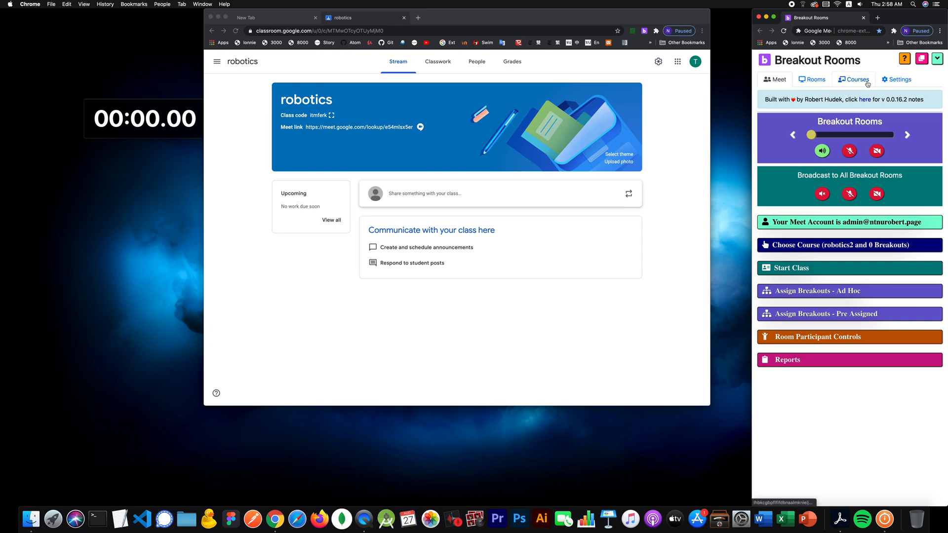
Delete the robotics, cubicles and robotics2 rows from the course list
left_click(854, 79)
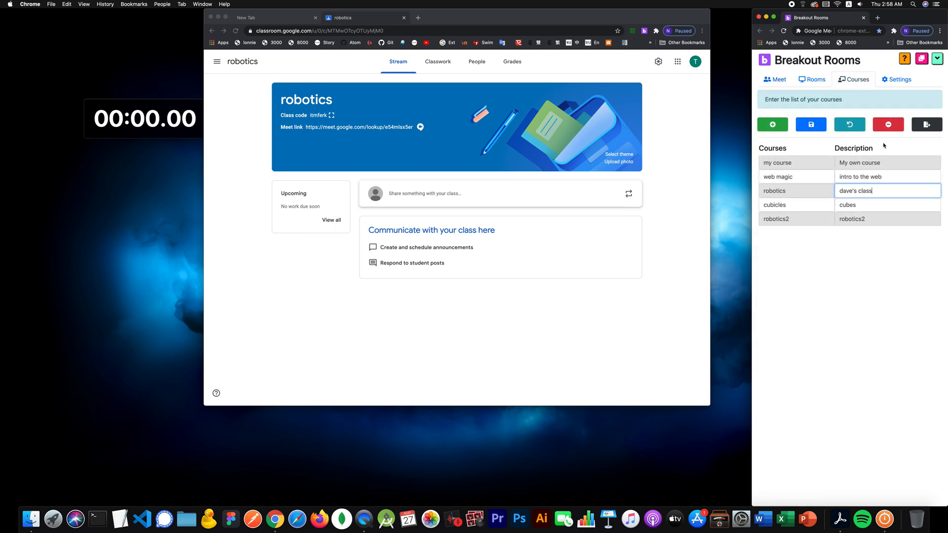
left_click(888, 125)
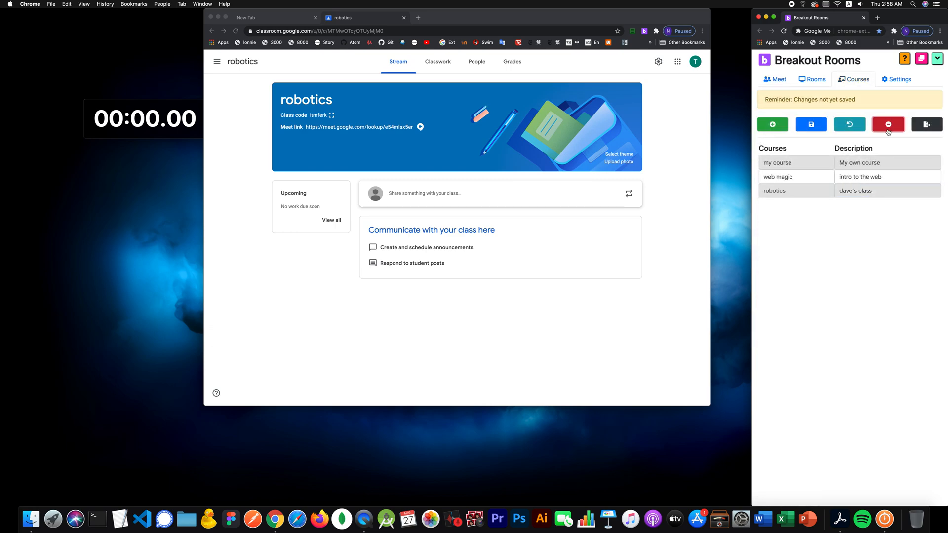
left_click(810, 125)
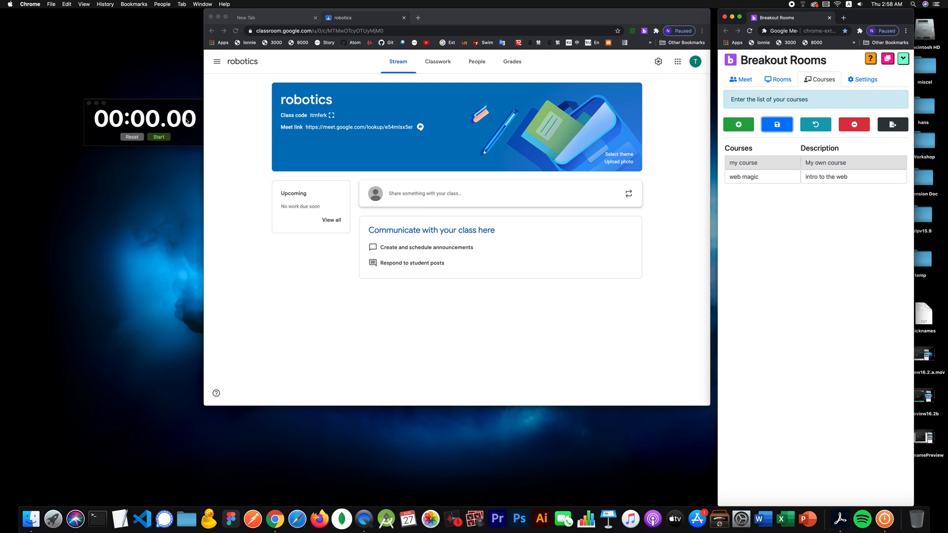
mouse_move(138, 113)
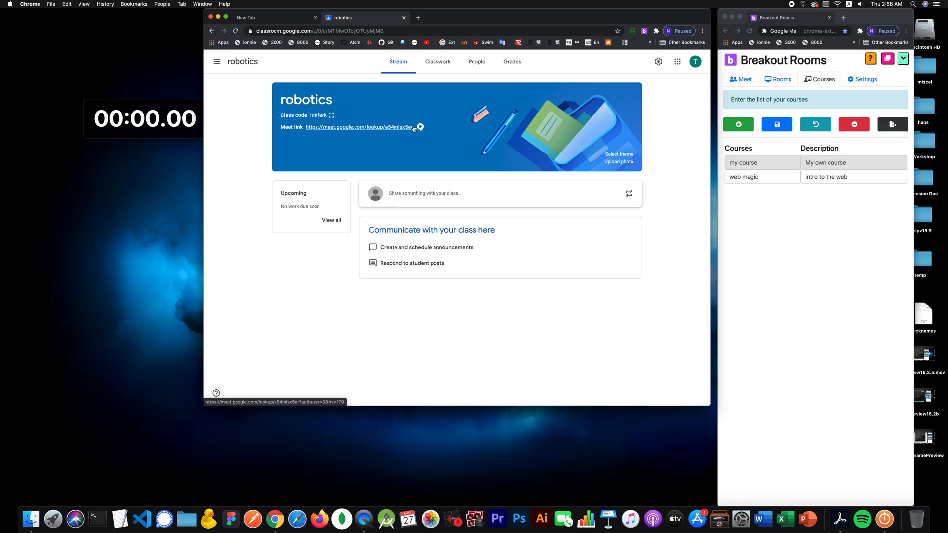
left_click(358, 126)
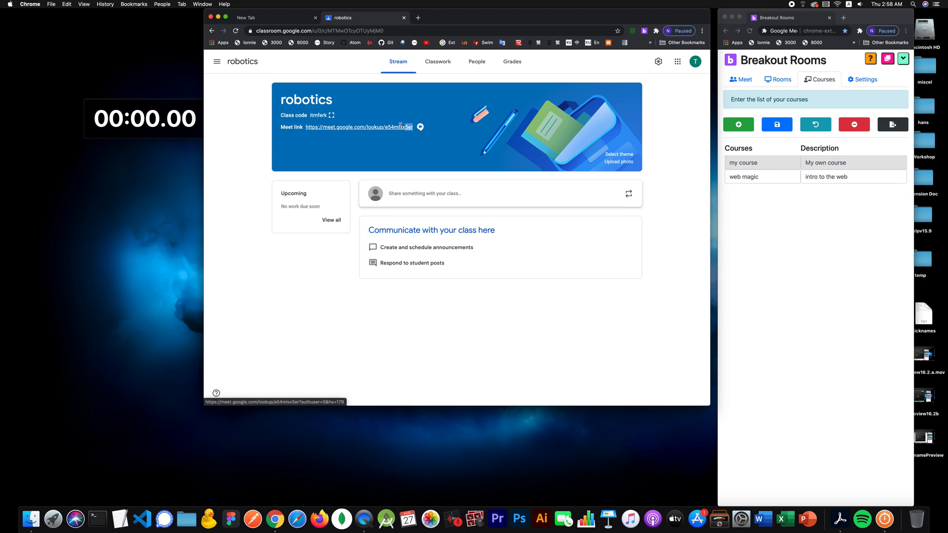
double_click(358, 127)
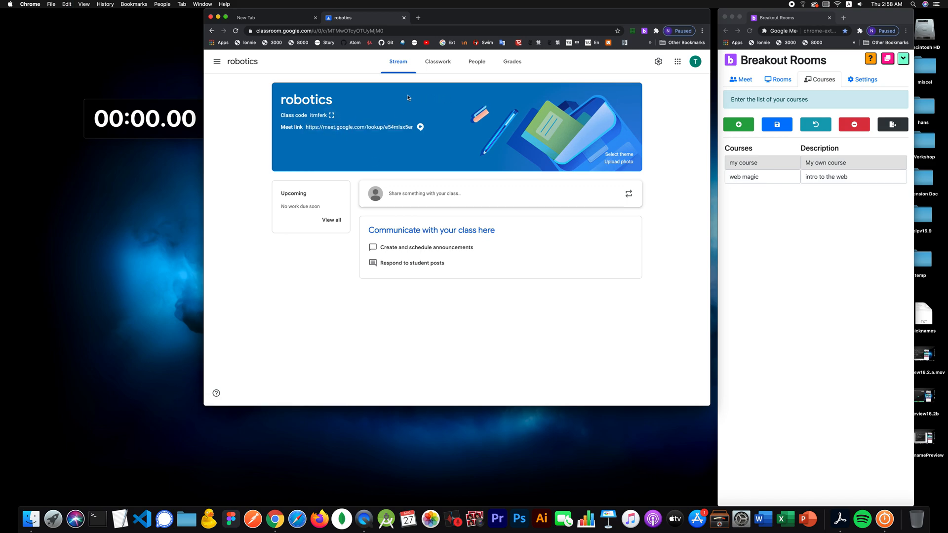
mouse_move(273, 115)
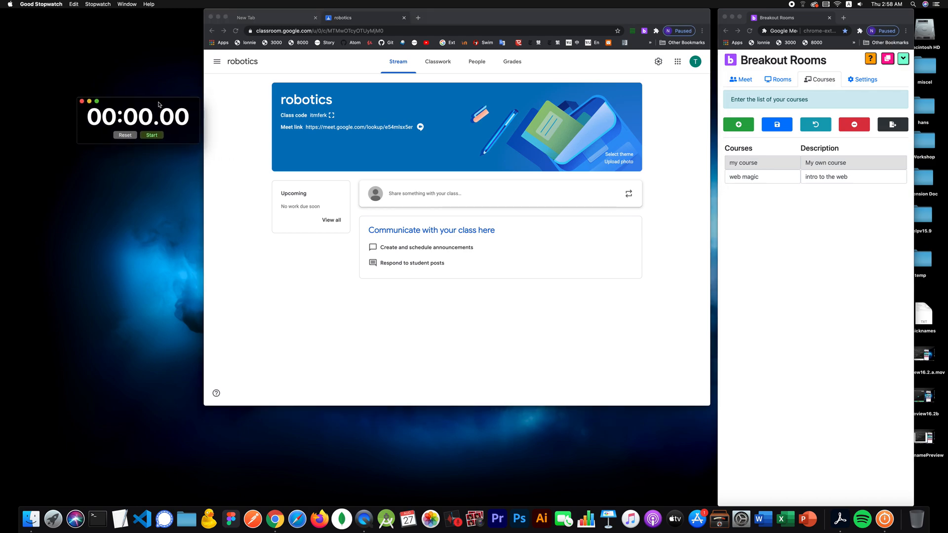
mouse_move(159, 132)
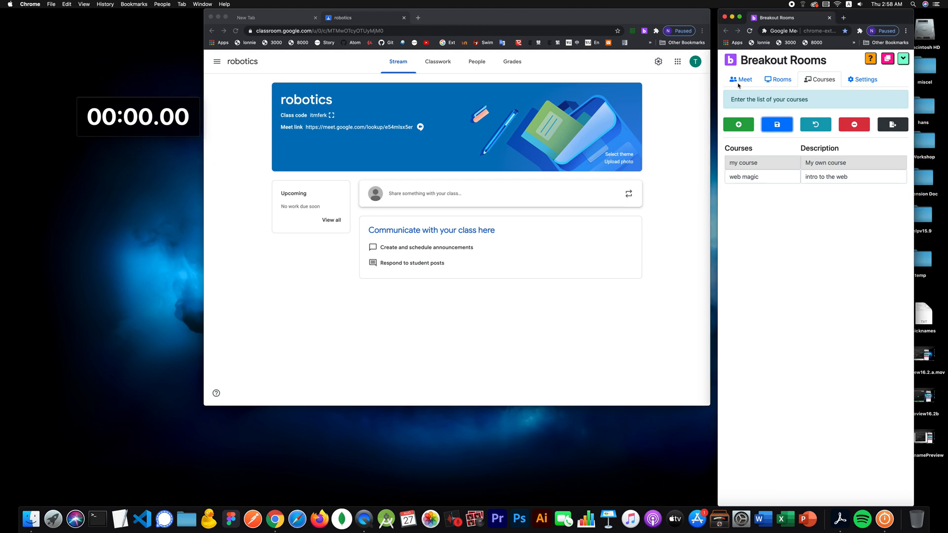
Start the stopwatch and save a new course 'robotics' described 'robots'
left_click(740, 79)
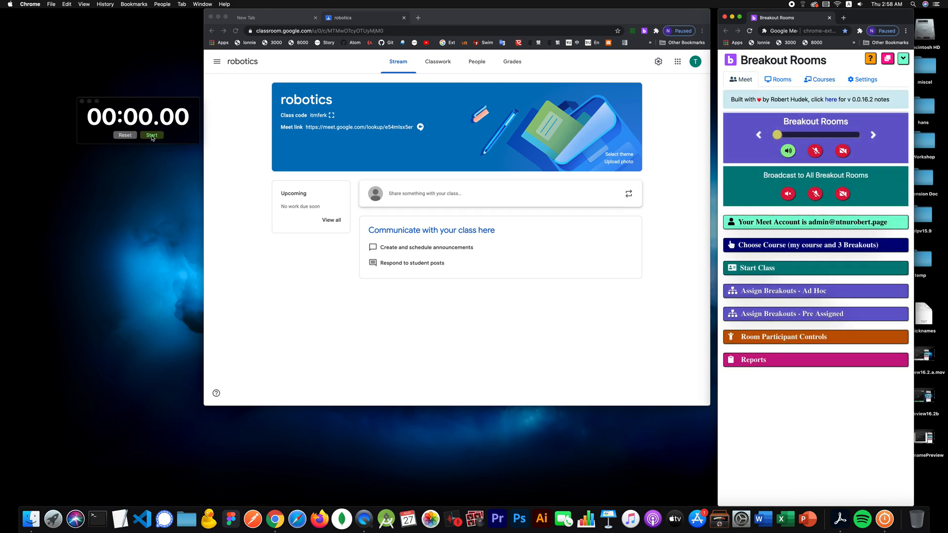
left_click(152, 135)
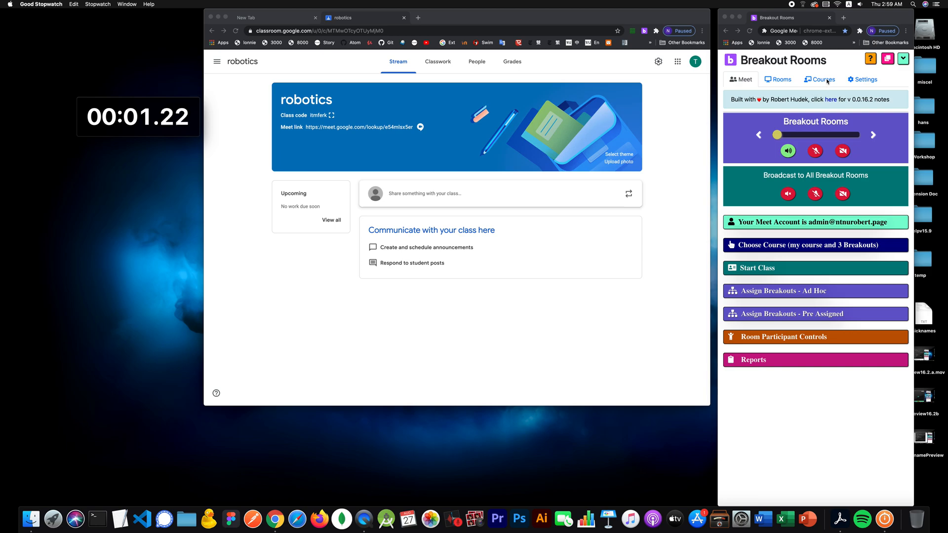
left_click(819, 79)
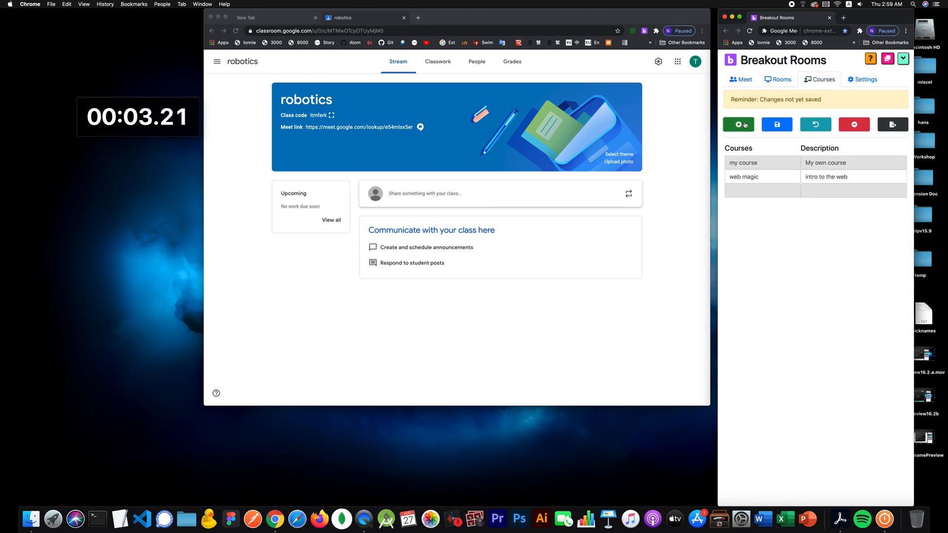
type("robot")
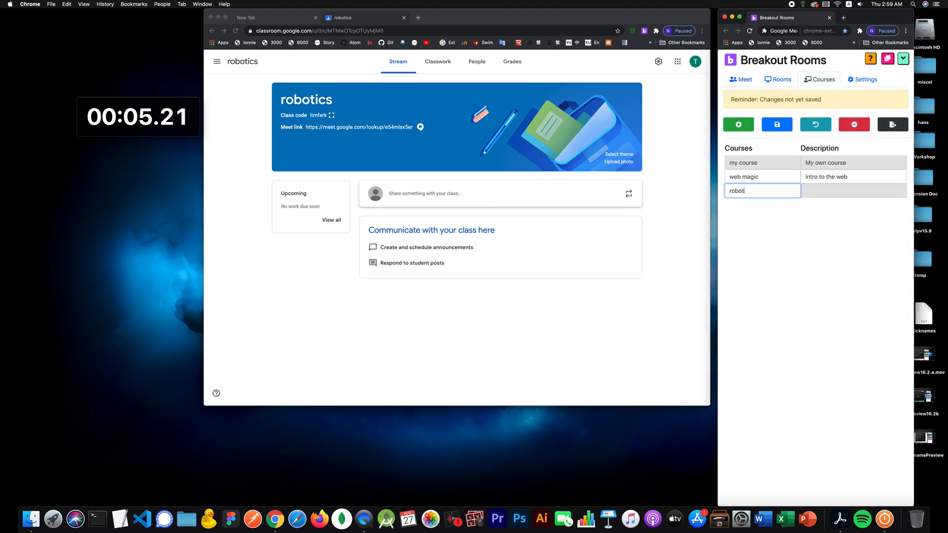
type("rob")
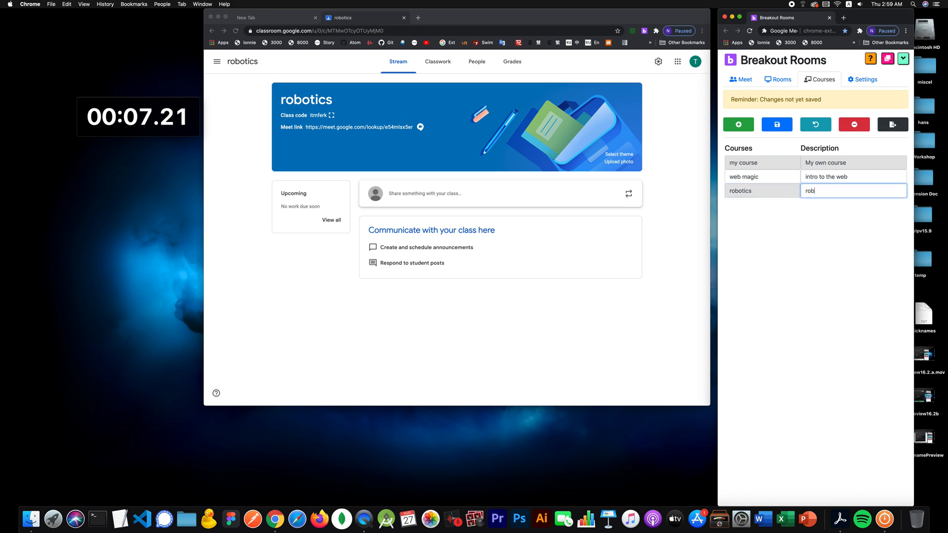
type("ots")
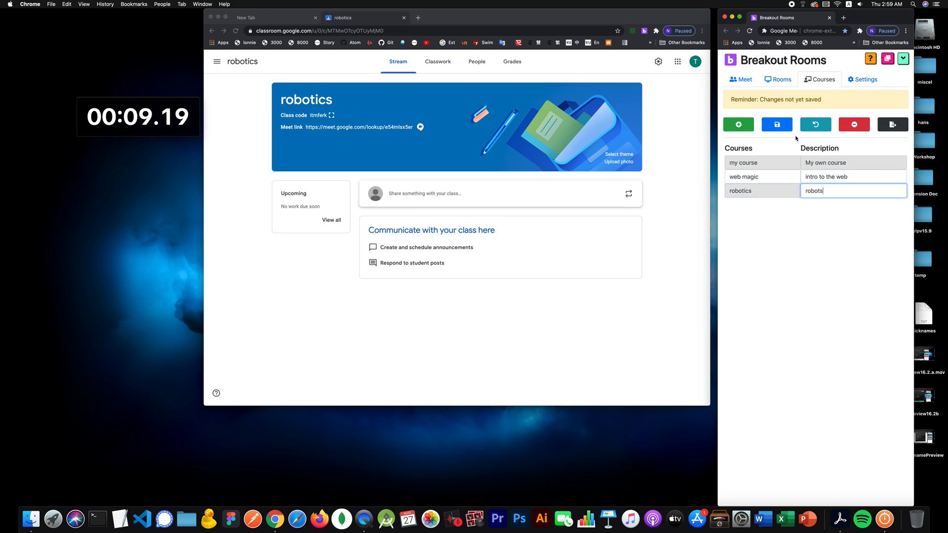
left_click(778, 79)
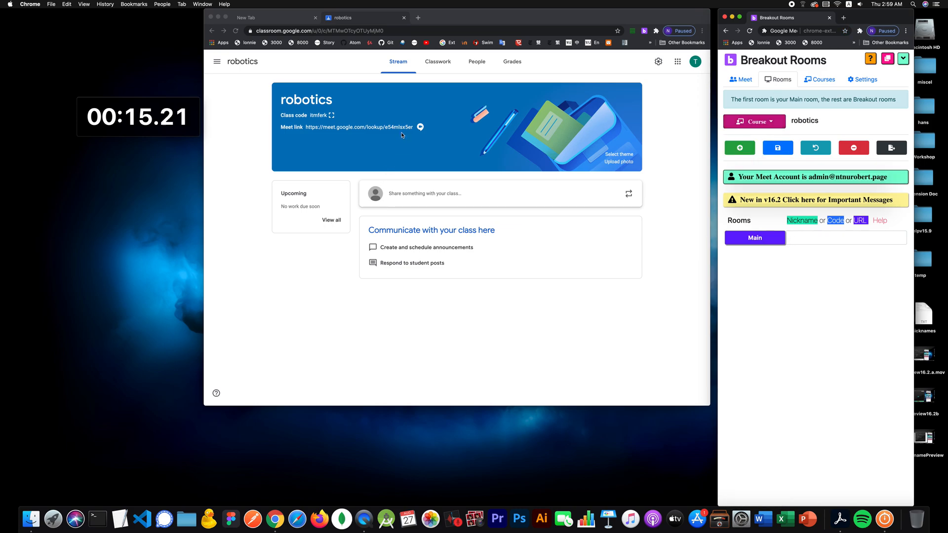
mouse_move(417, 150)
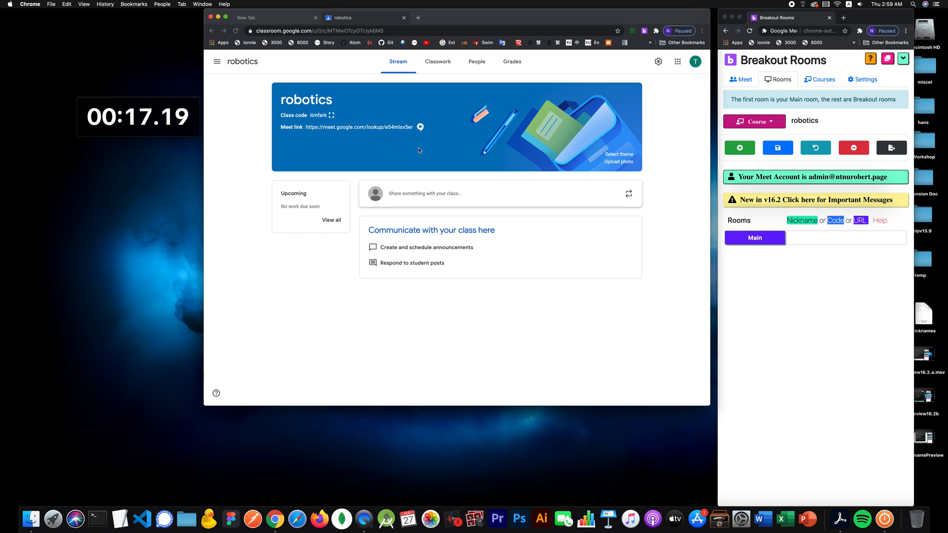
Give Main the Classroom lookup link, add rooms rob1, rob2, rob3, and save
left_click(845, 237)
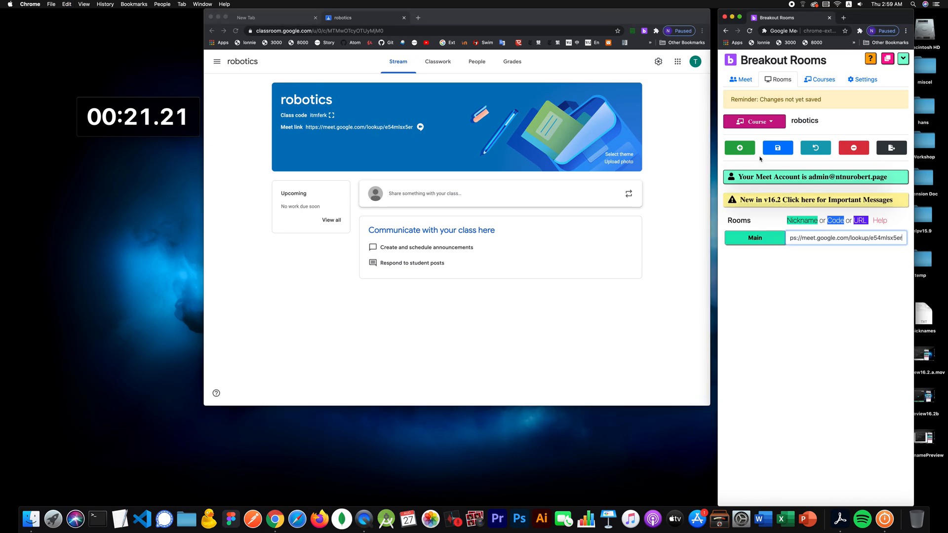
left_click(739, 147)
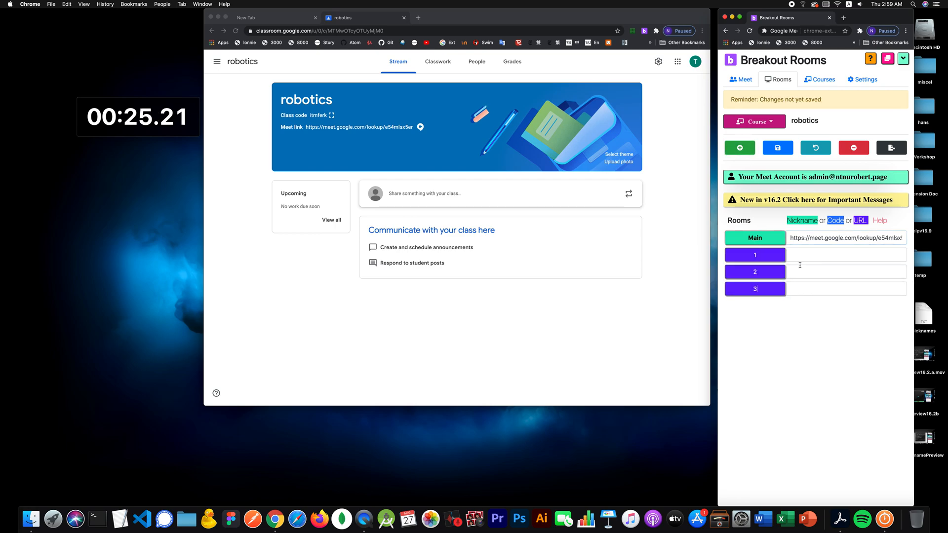
type("rob")
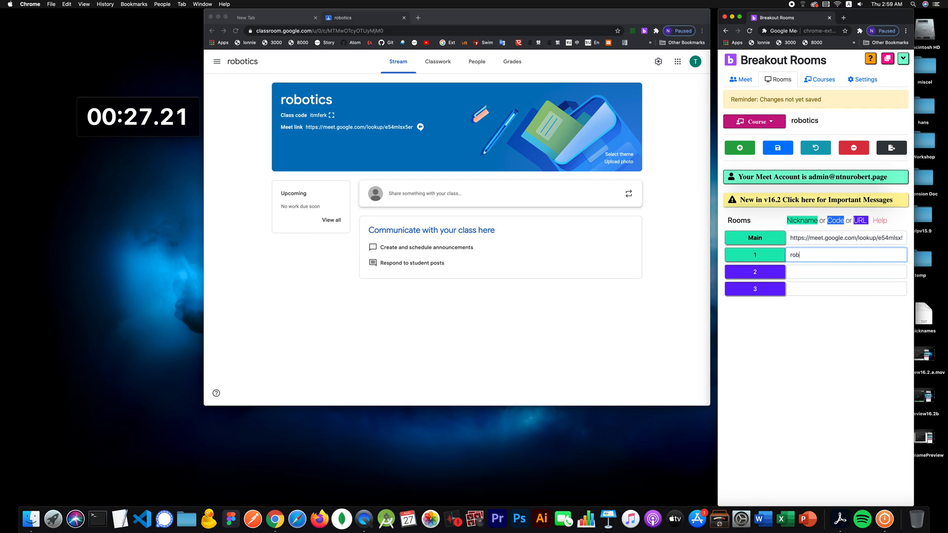
type("o")
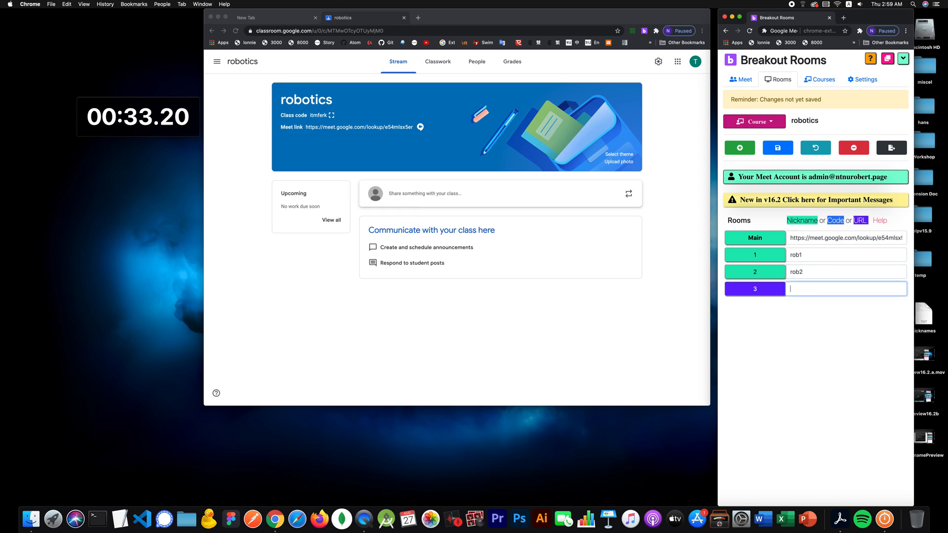
type("rob3")
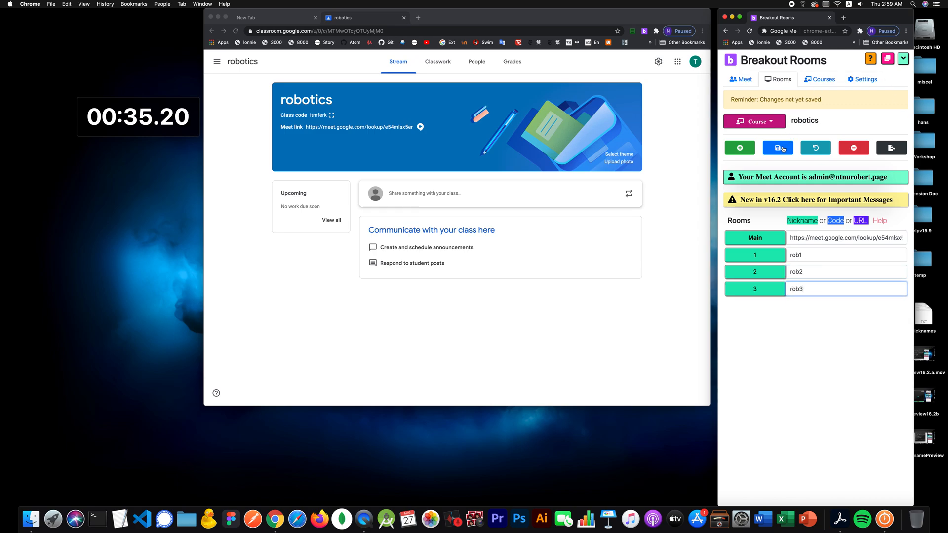
left_click(777, 148)
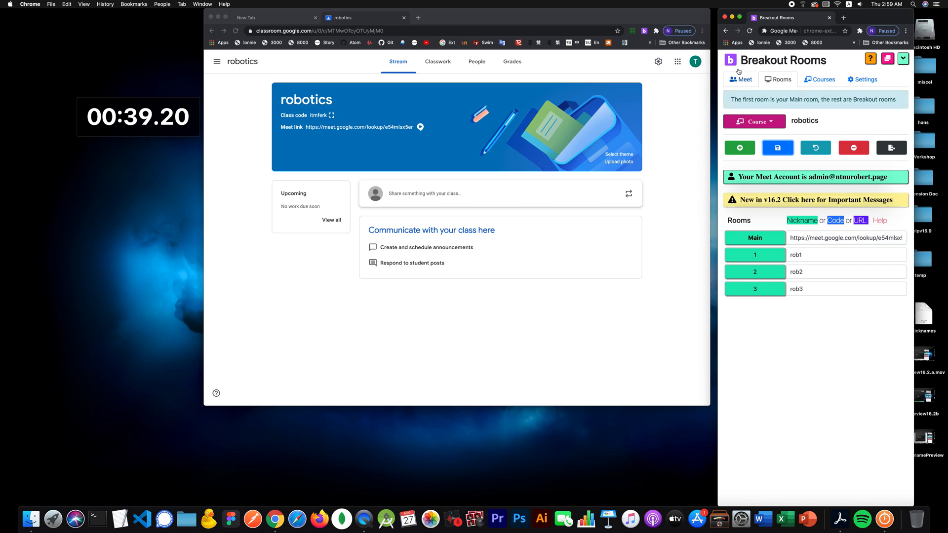
From the class overview, launch the robotics Main and rob1–rob3 meetings as tiled windows
left_click(739, 79)
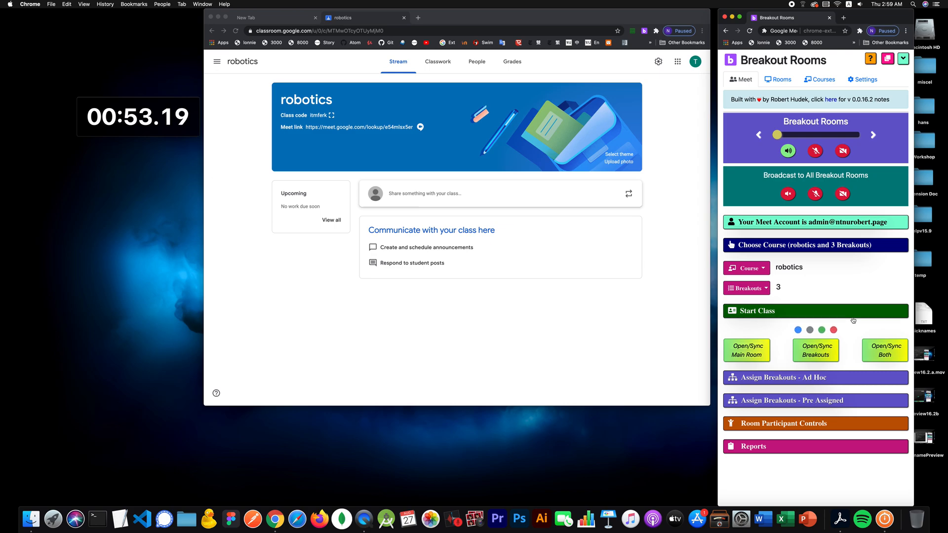
left_click(756, 311)
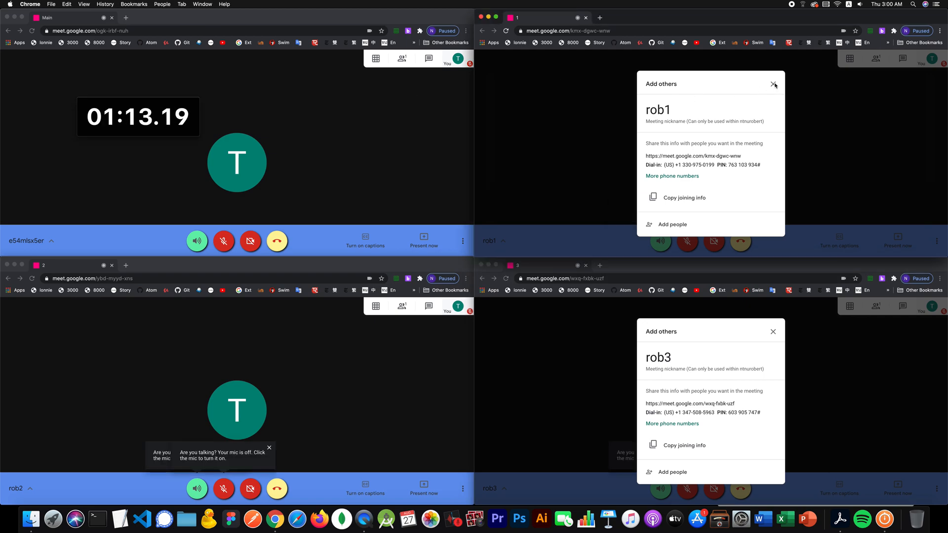
Dismiss the Add others dialogs in rob1 and rob3, then show the robotics room list
left_click(774, 84)
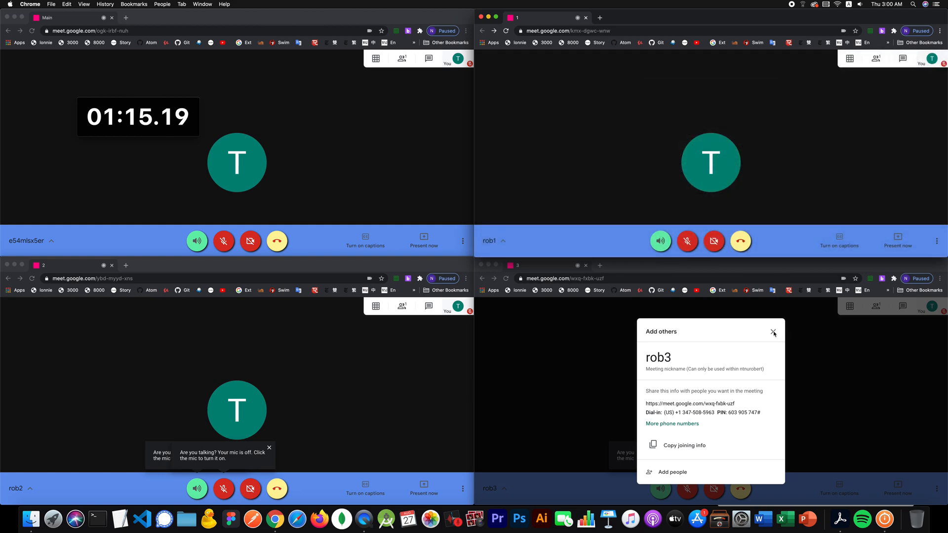
left_click(881, 31)
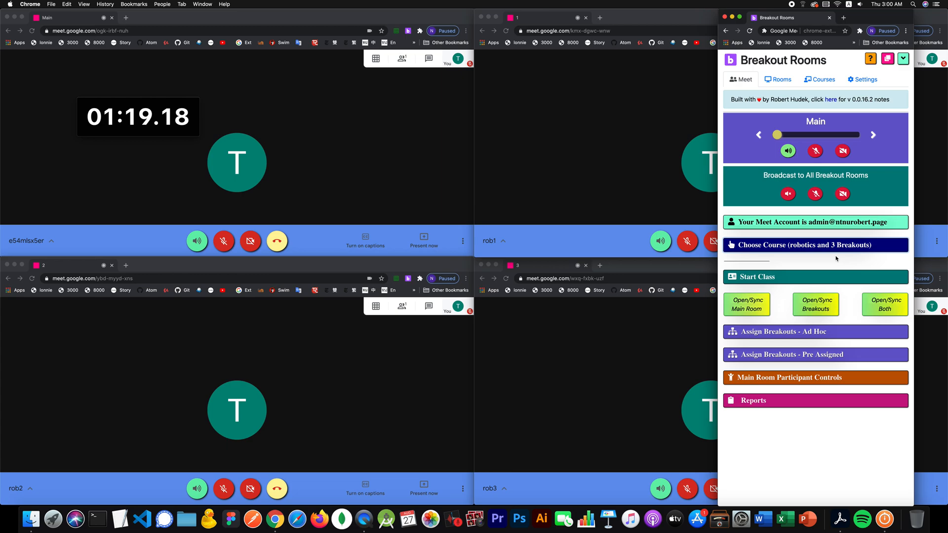
left_click(815, 276)
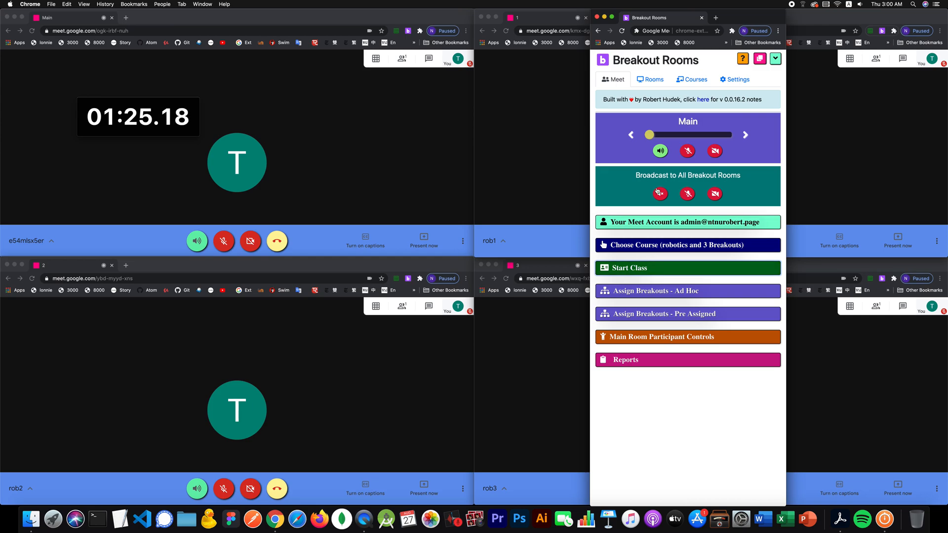
left_click(649, 79)
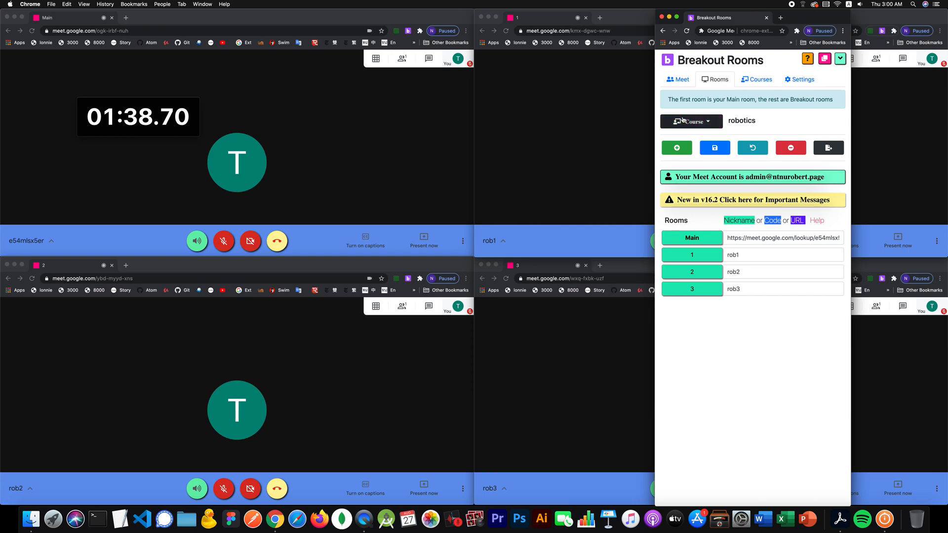
Revisit the saved courses, return to the robotics room list, and list open Chrome windows
left_click(756, 79)
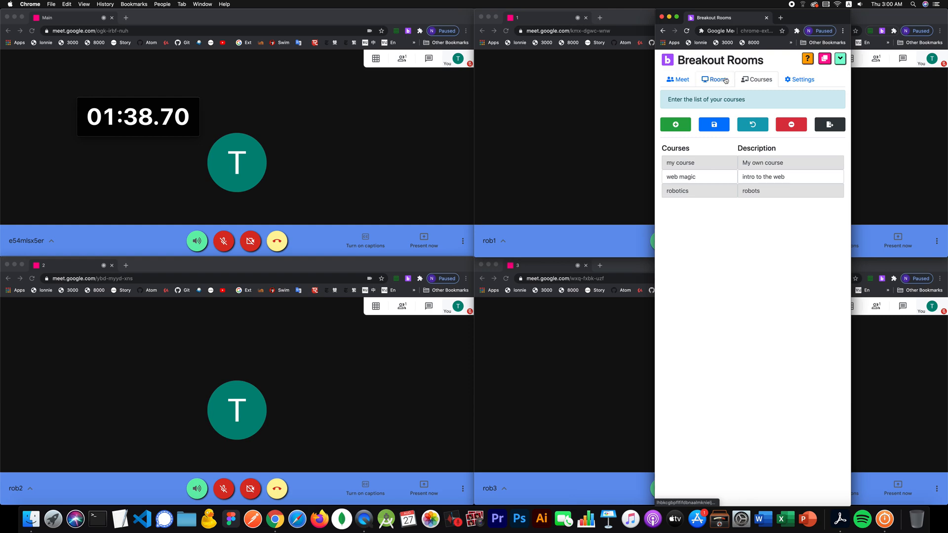
left_click(678, 79)
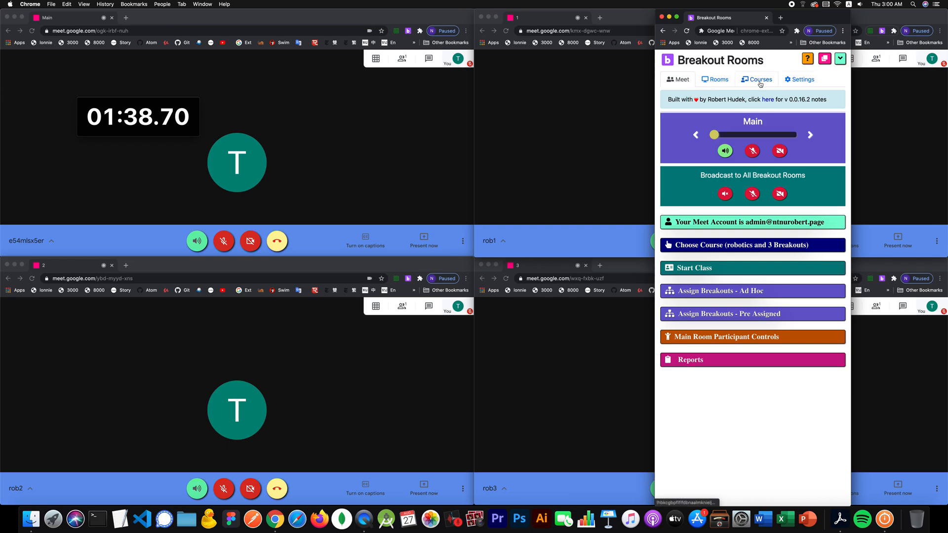
left_click(760, 79)
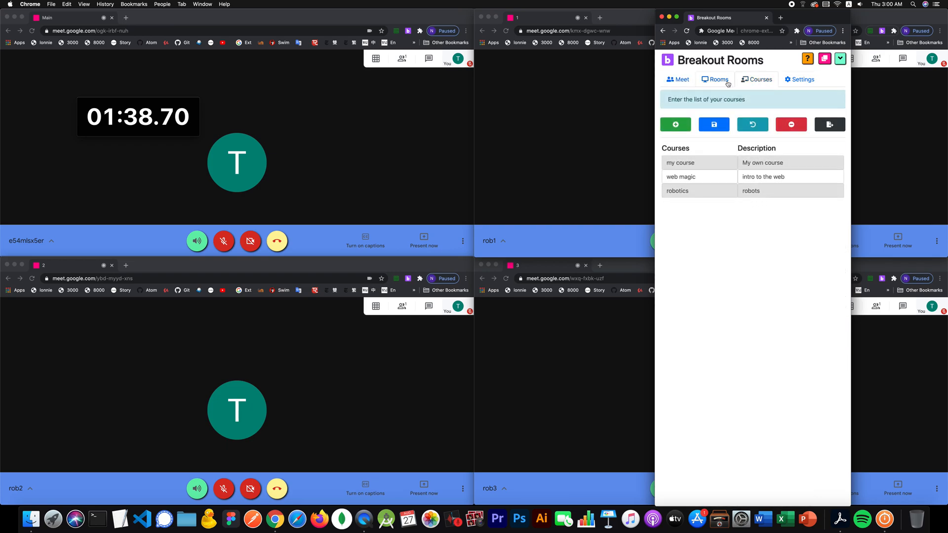
left_click(714, 78)
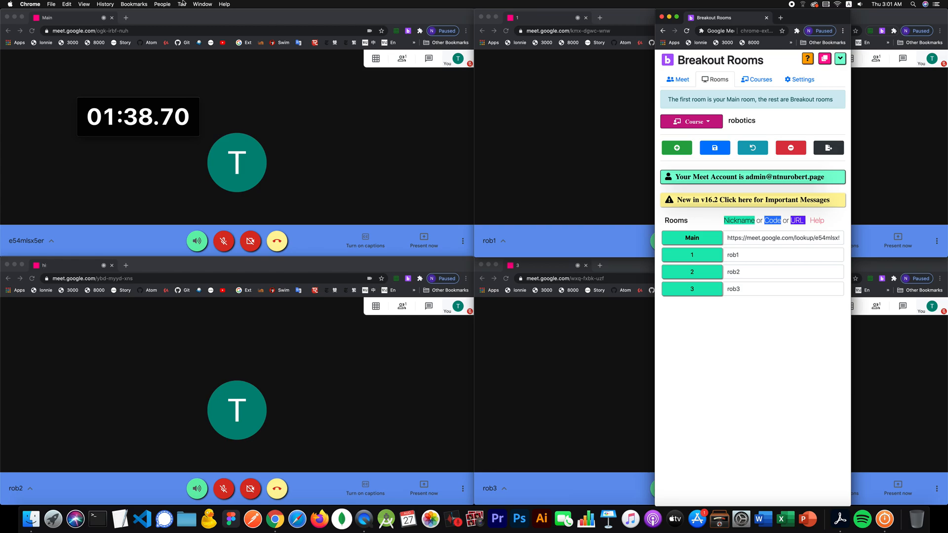
left_click(202, 5)
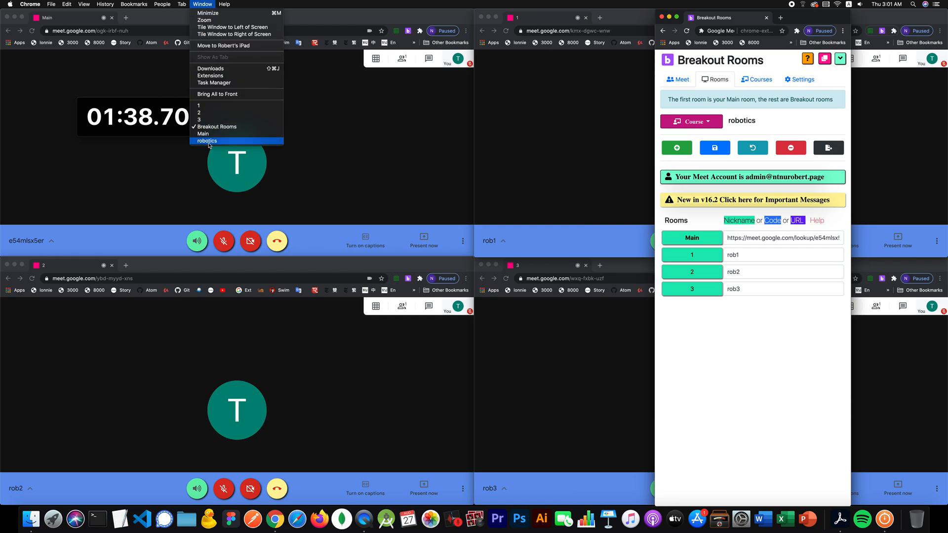
Bring the robotics Classroom window forward and check the Main lookup link and rob2 nickname
left_click(207, 140)
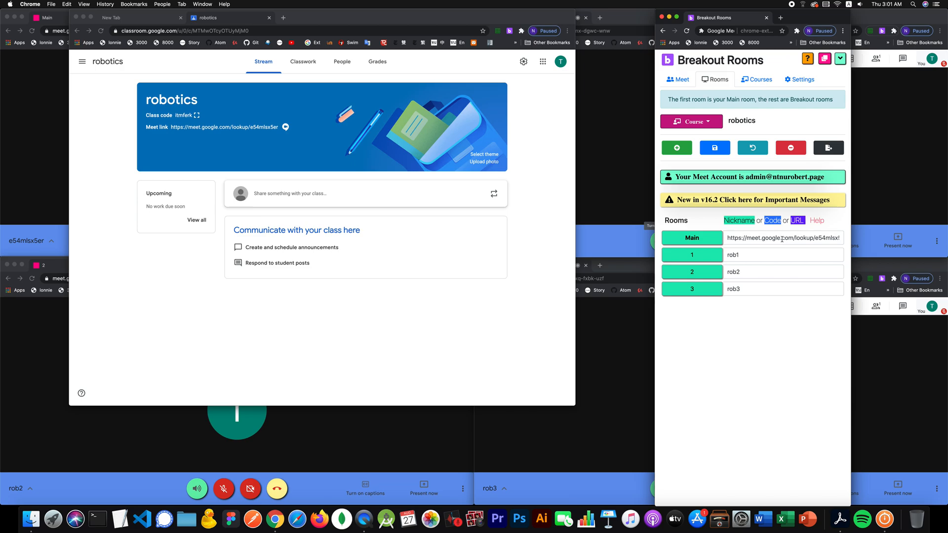
left_click(784, 254)
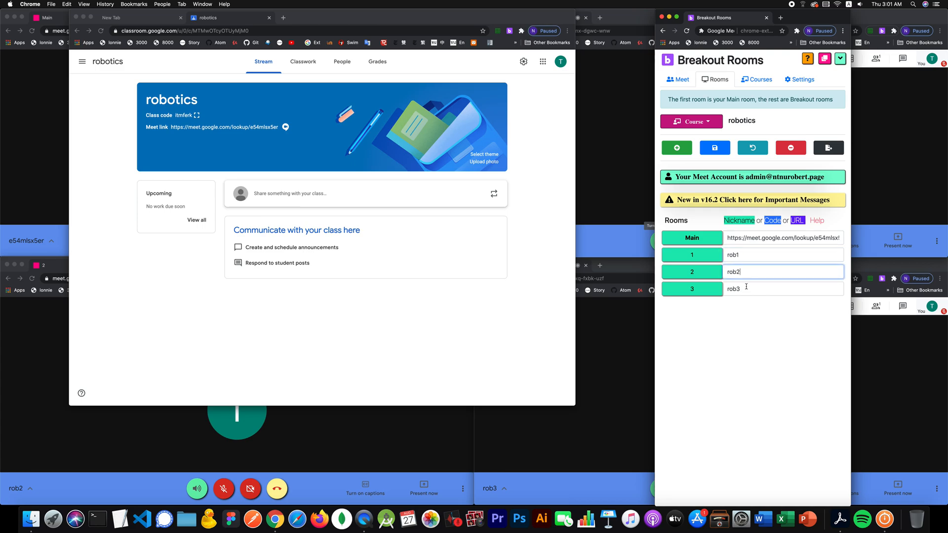
left_click(677, 79)
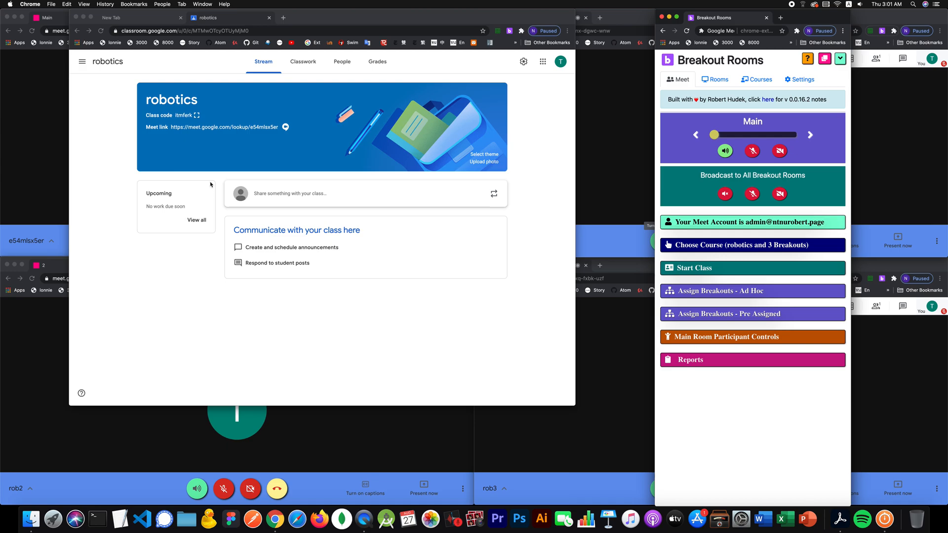
mouse_move(476, 12)
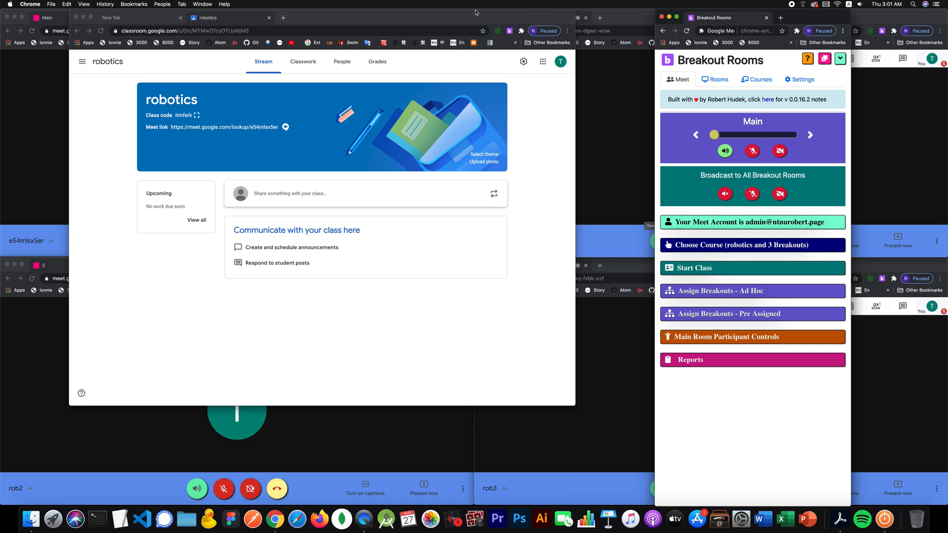